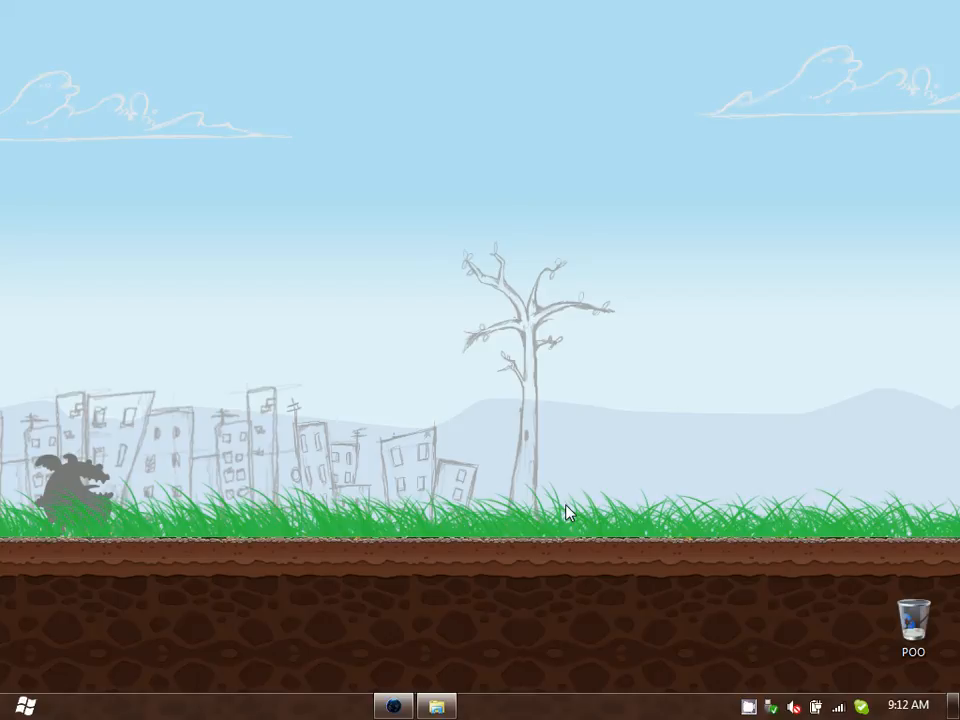
Step: Reach the Computer view listing DISK (C:) and the DVD RW drive from the Start menu
{"action": "left_click", "coordinate": [393, 706]}
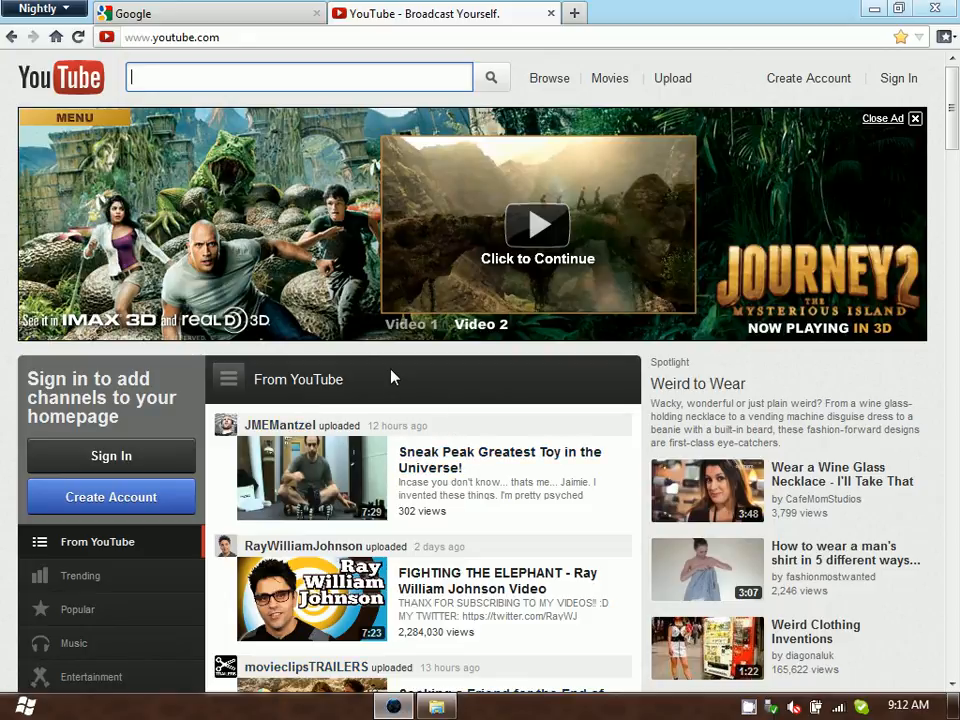
{"action": "mouse_move", "coordinate": [549, 78]}
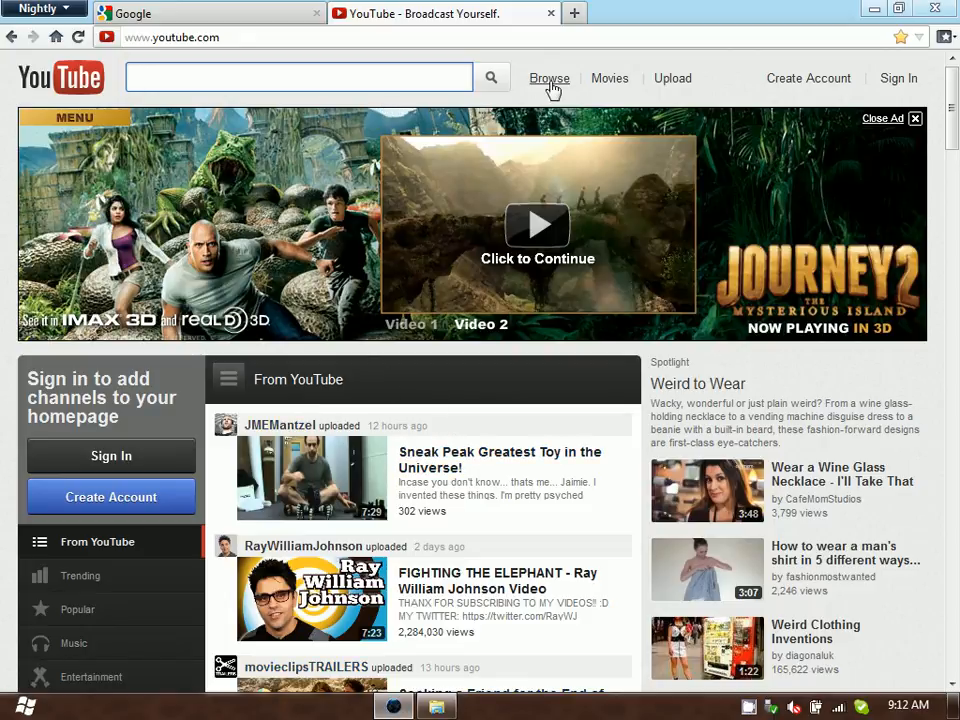
{"action": "mouse_move", "coordinate": [742, 342]}
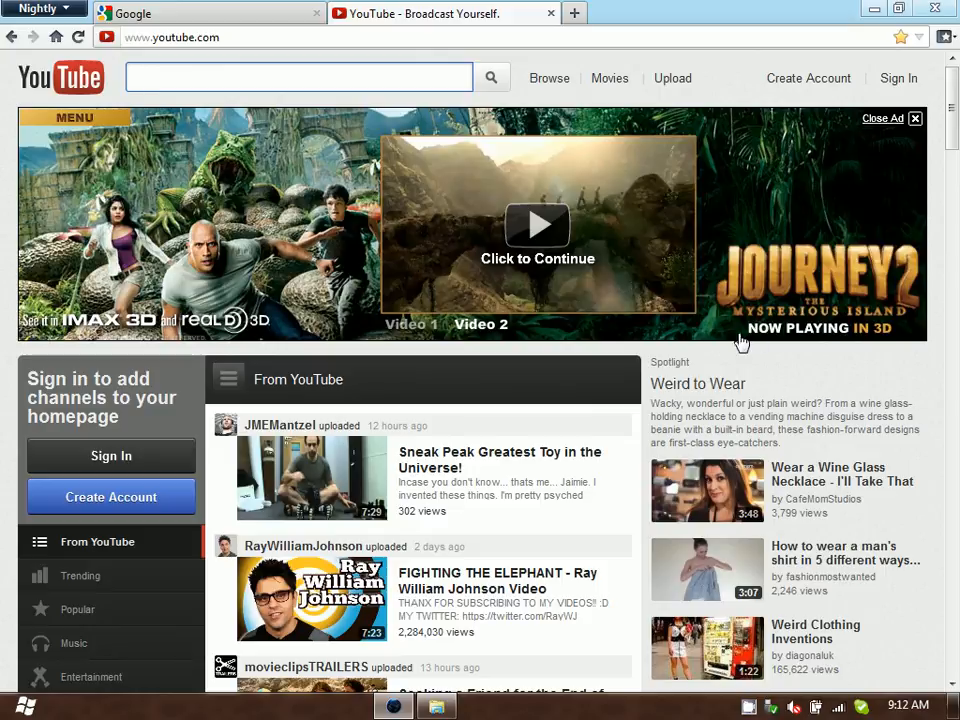
{"action": "mouse_move", "coordinate": [795, 237]}
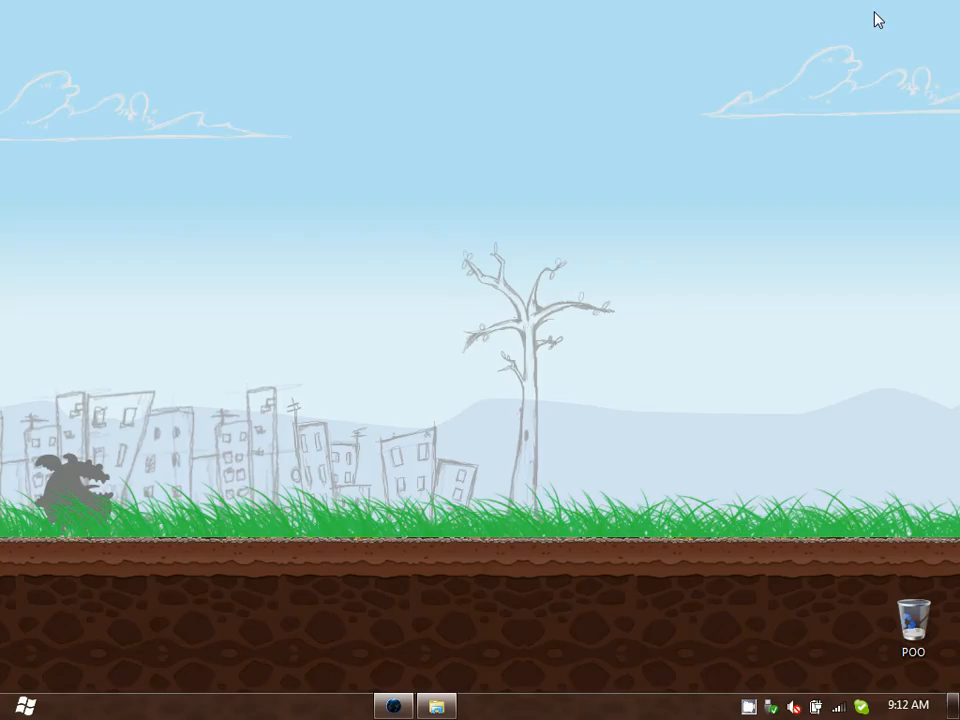
{"action": "mouse_move", "coordinate": [246, 519]}
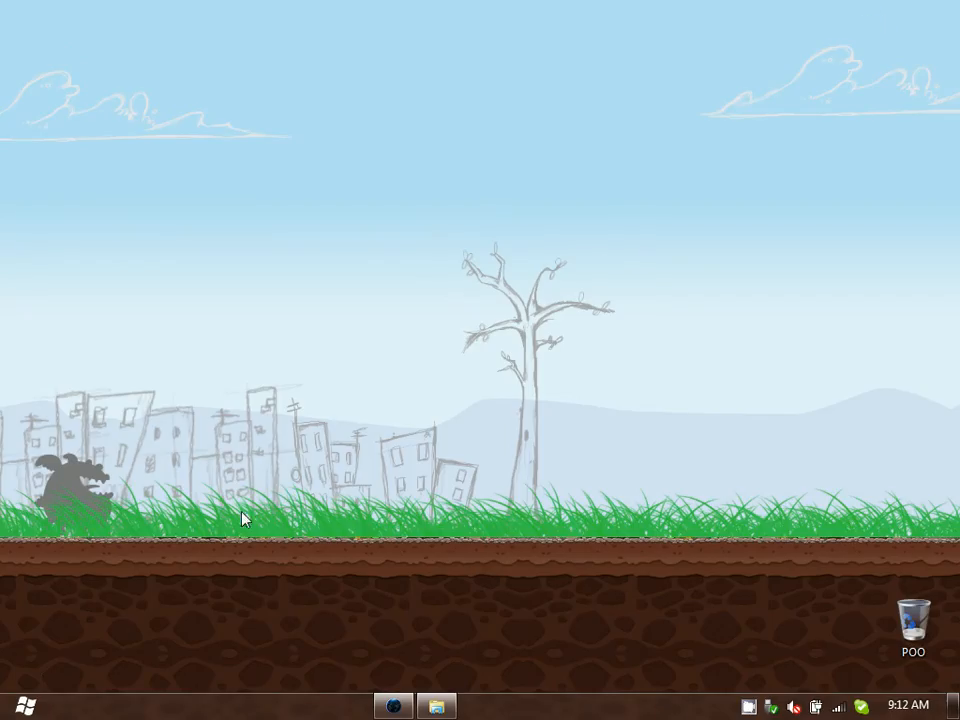
{"action": "left_click", "coordinate": [13, 705]}
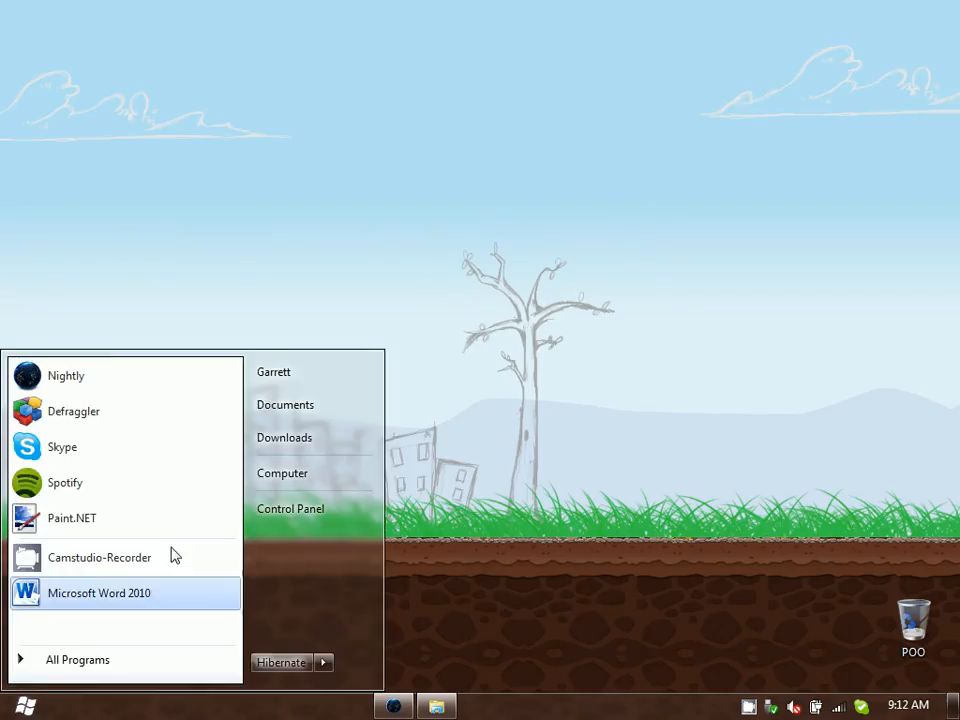
{"action": "left_click", "coordinate": [282, 472]}
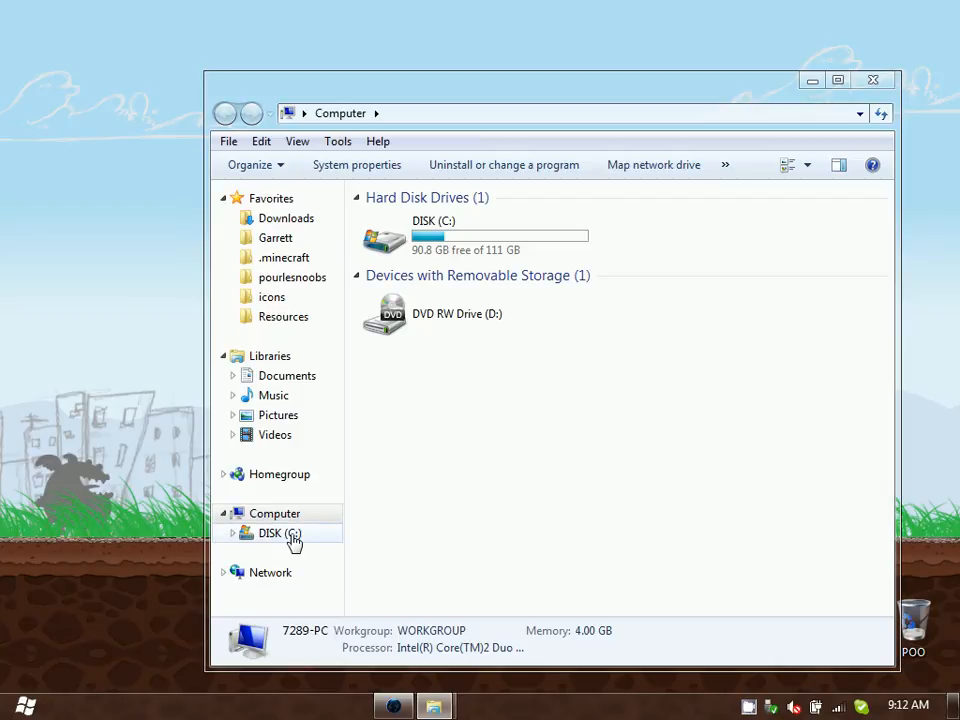
Step: Navigate C: > Windows > System32 > drivers > etc to reach the folder holding the hosts file
{"action": "double_click", "coordinate": [278, 533]}
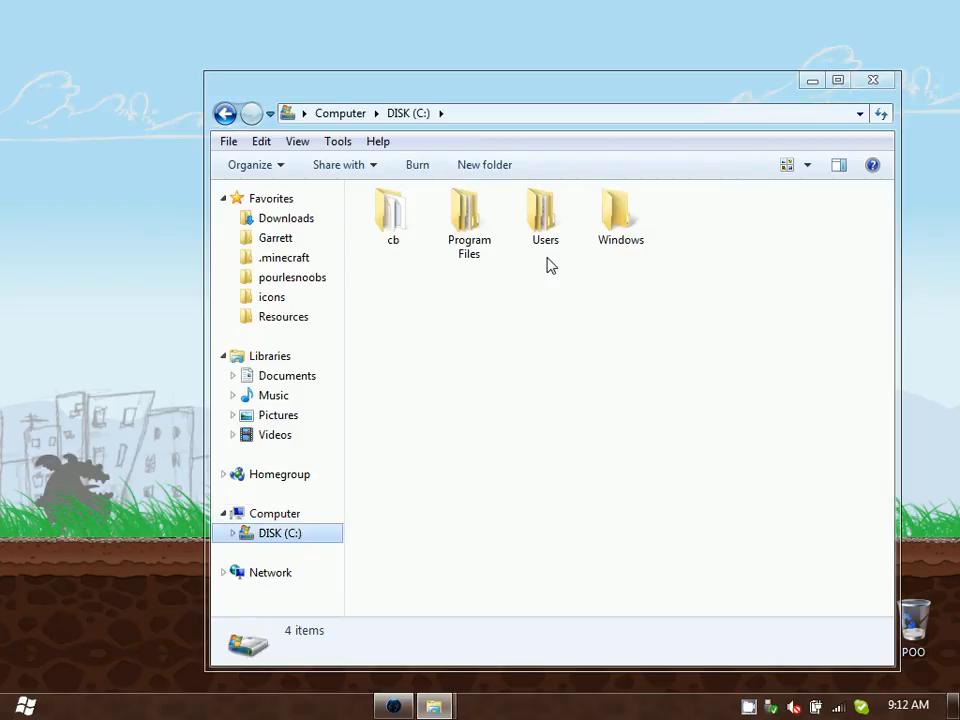
{"action": "double_click", "coordinate": [620, 213]}
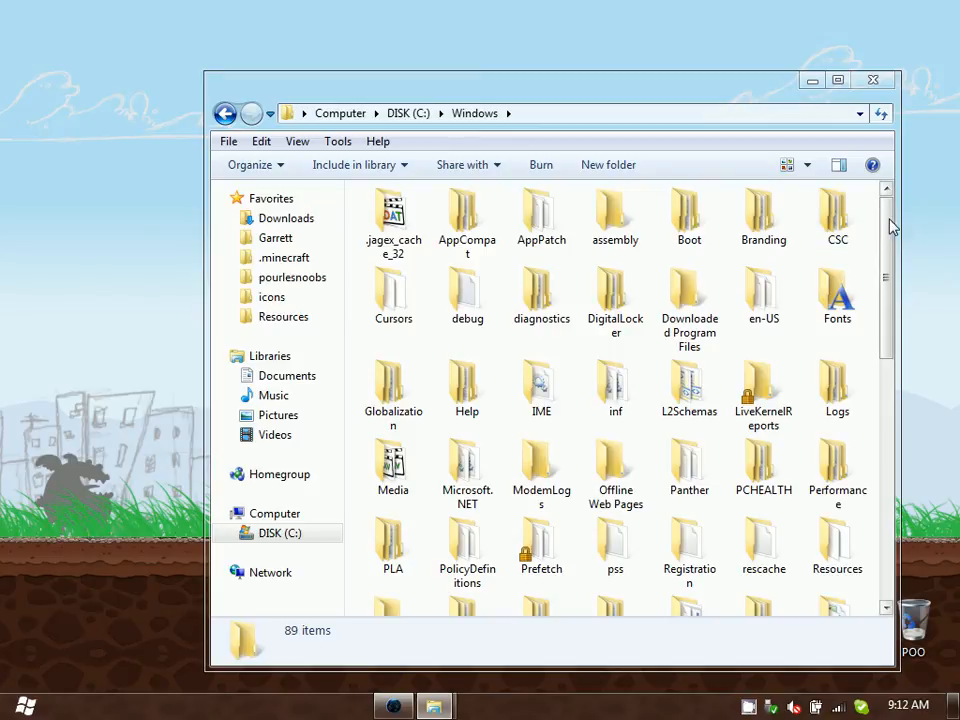
{"action": "scroll", "scroll_direction": "down", "scroll_amount": 3}
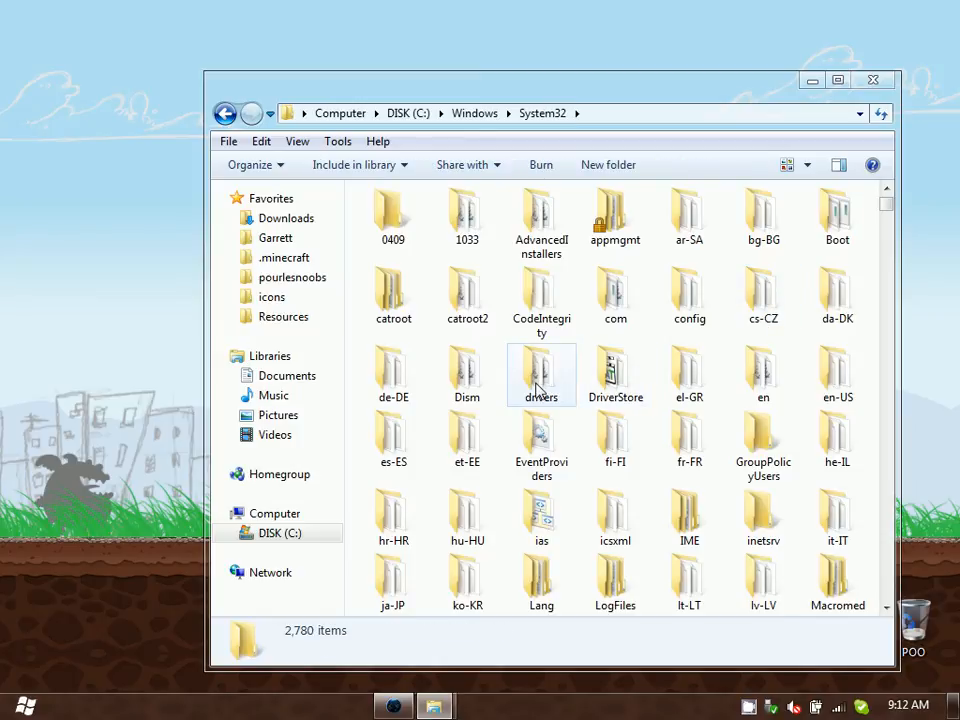
{"action": "double_click", "coordinate": [541, 375]}
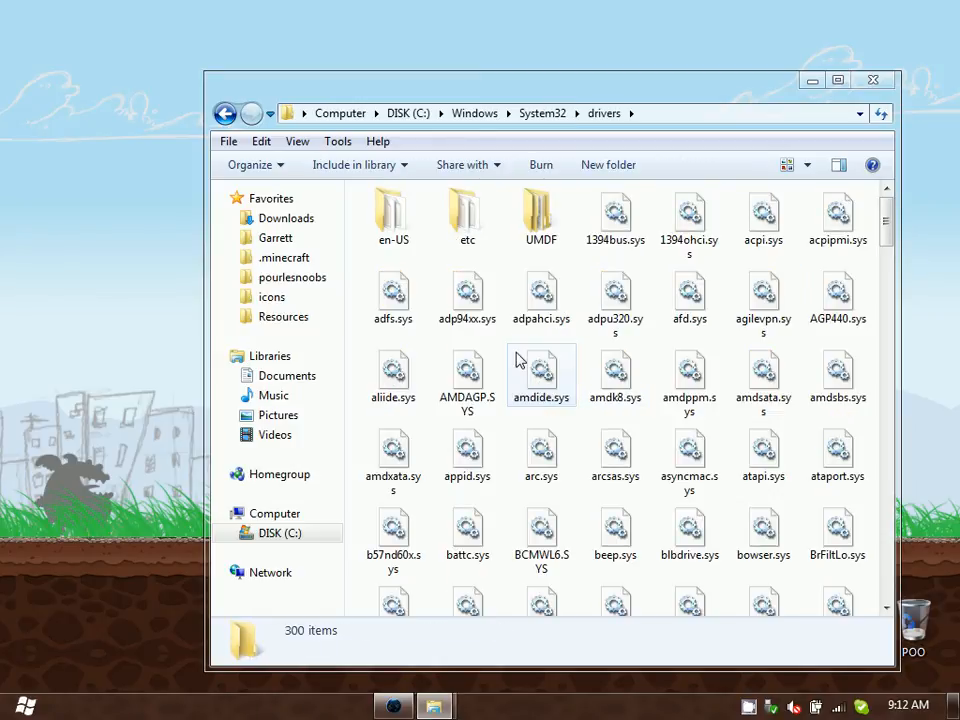
{"action": "mouse_move", "coordinate": [467, 215]}
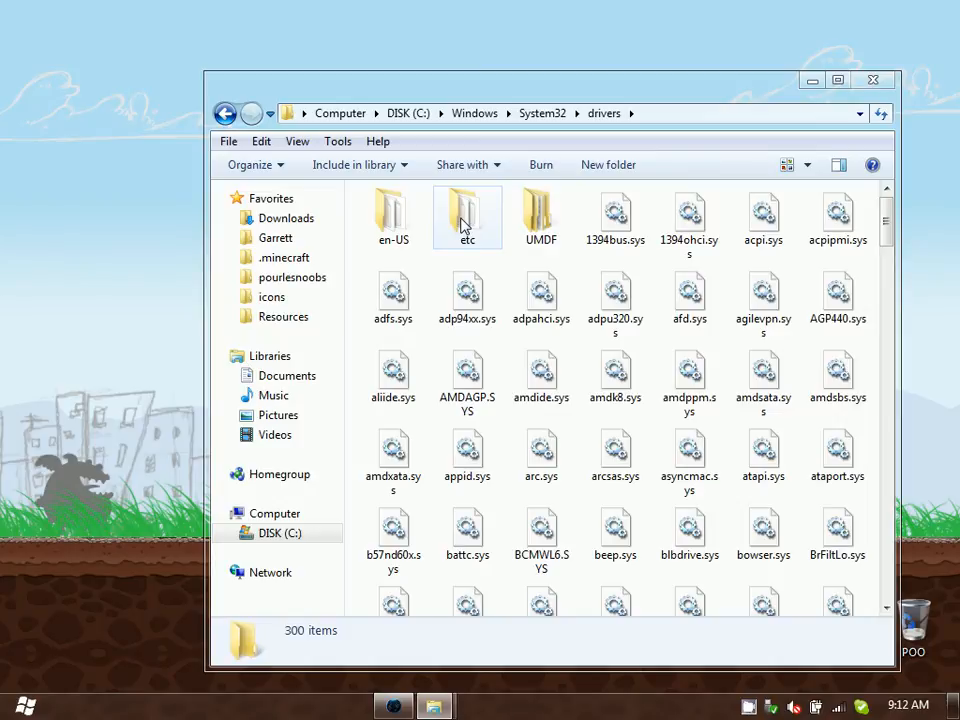
{"action": "double_click", "coordinate": [466, 210]}
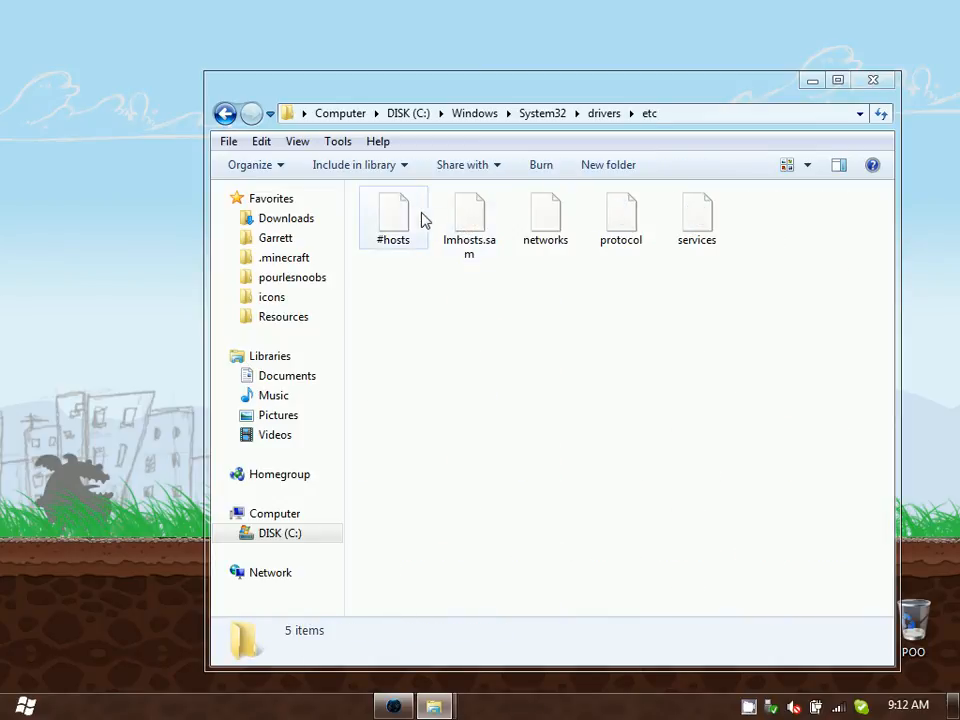
Step: Rename the #hosts file in the etc folder to hosts
{"action": "right_click", "coordinate": [393, 210]}
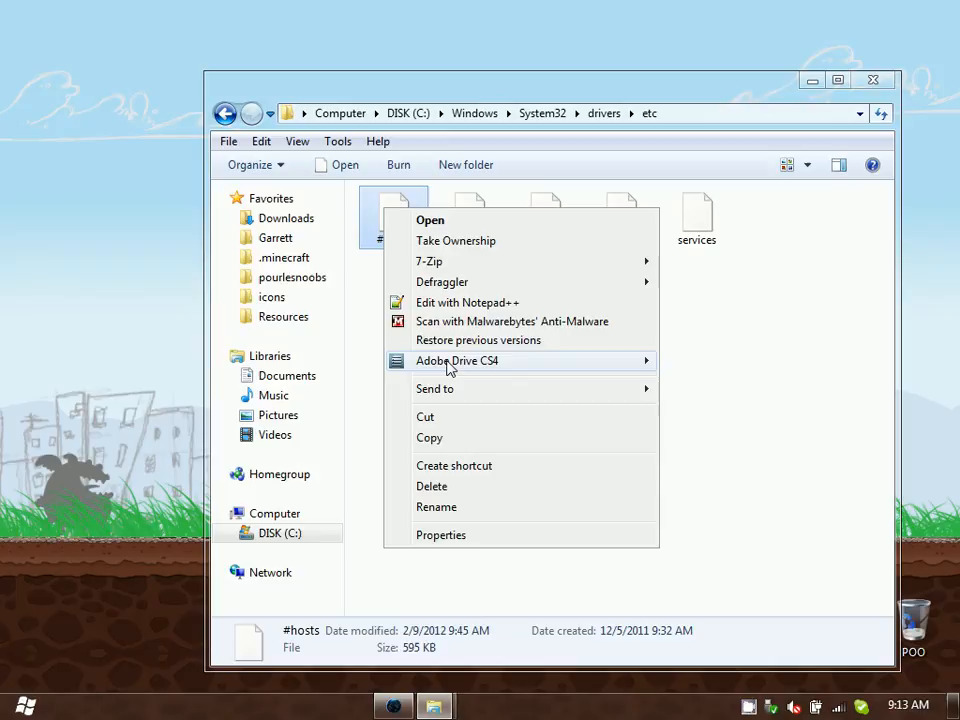
{"action": "left_click", "coordinate": [436, 507]}
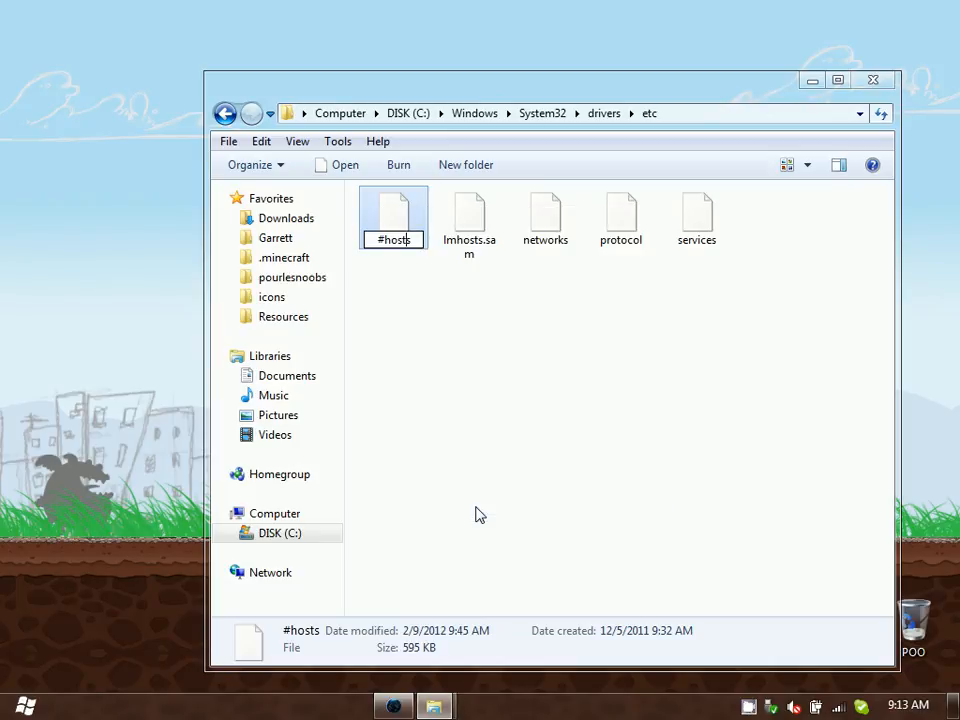
{"action": "type", "text": "hosts"}
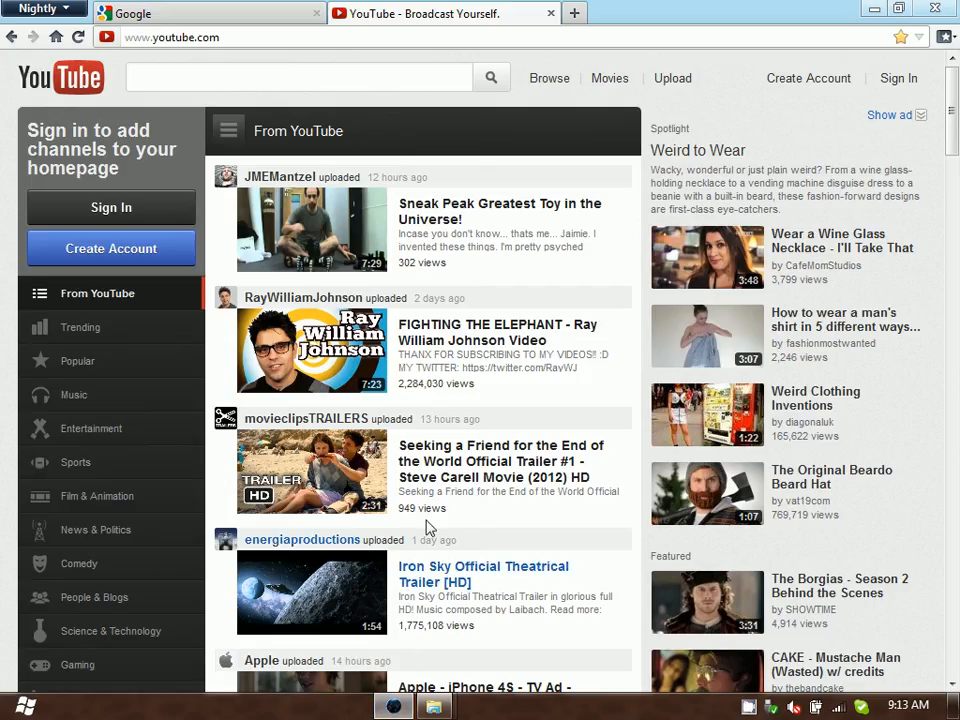
{"action": "mouse_move", "coordinate": [575, 63]}
{"action": "type", "text": "goo"}
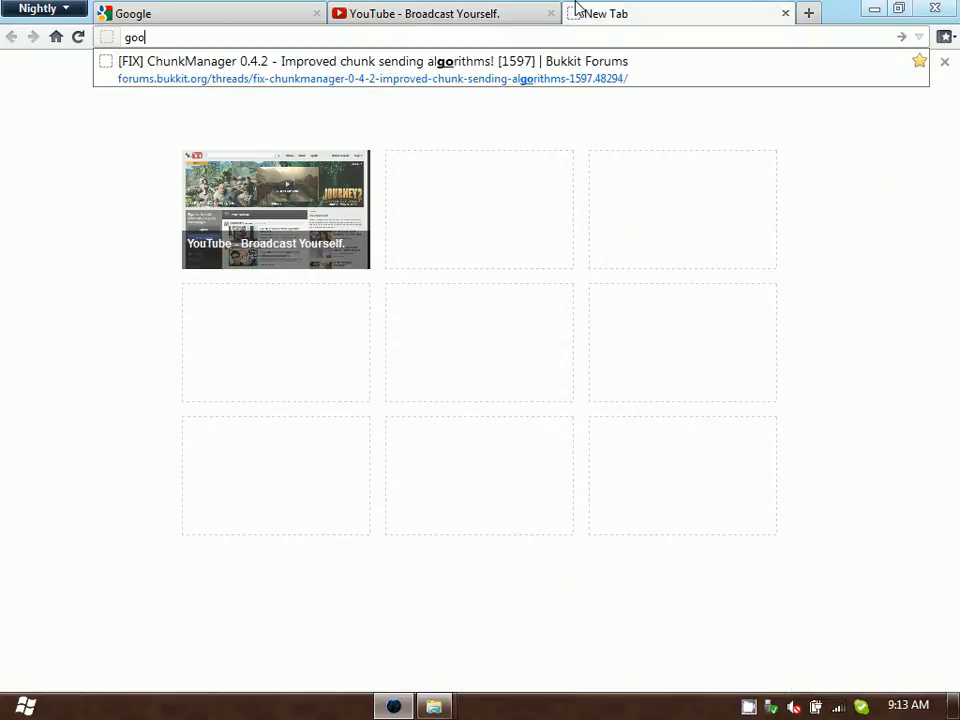
Step: Load Google in a new tab and search for 'host file'
{"action": "key", "text": "Return"}
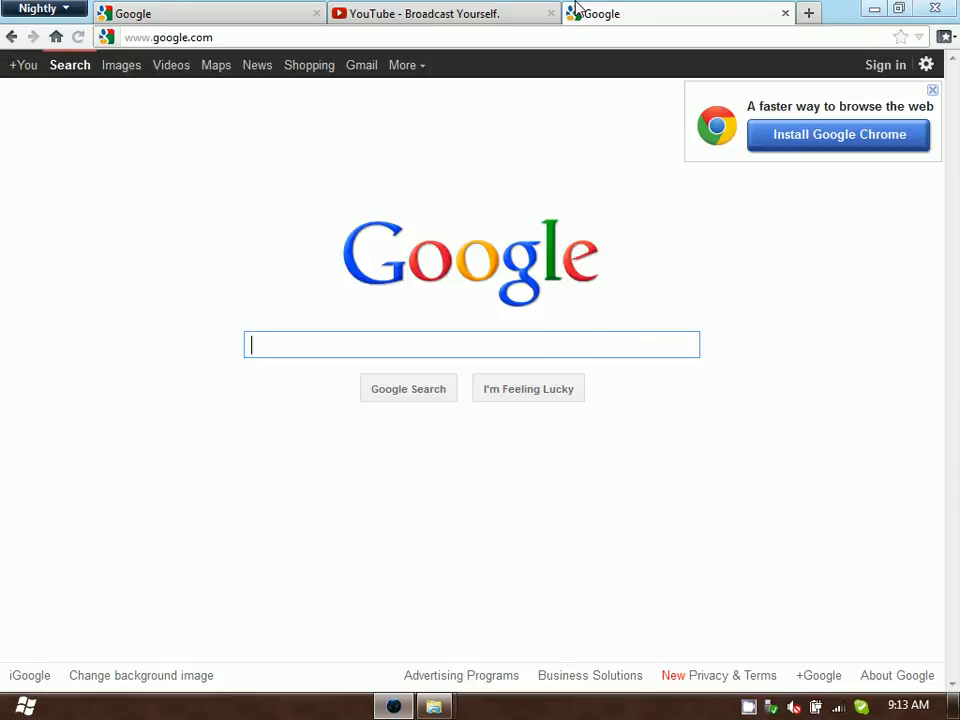
{"action": "type", "text": "host file"}
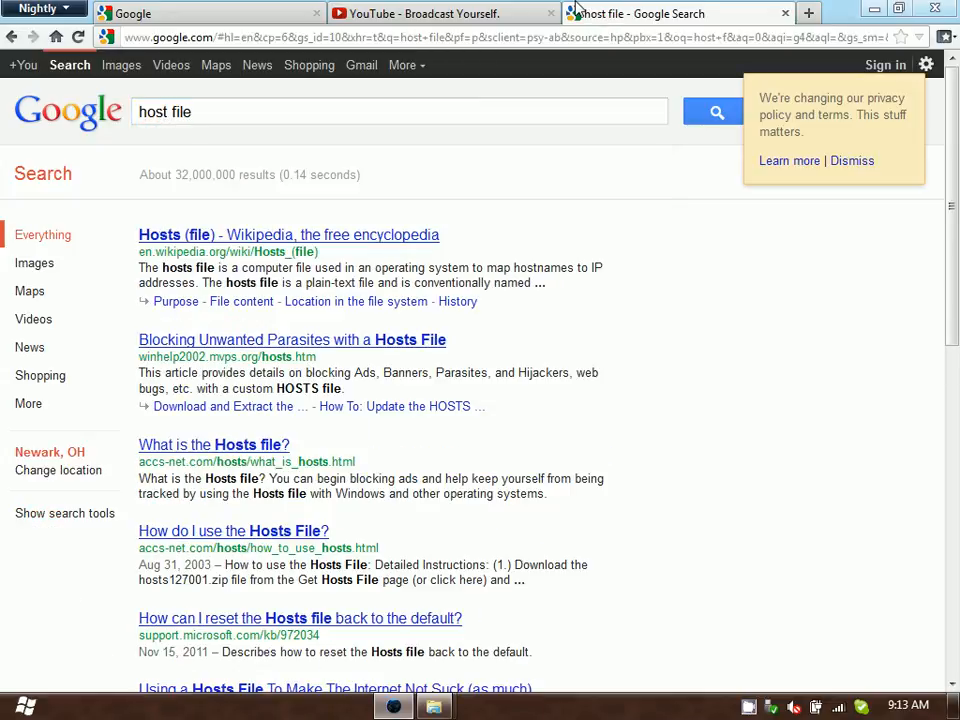
{"action": "mouse_move", "coordinate": [220, 372]}
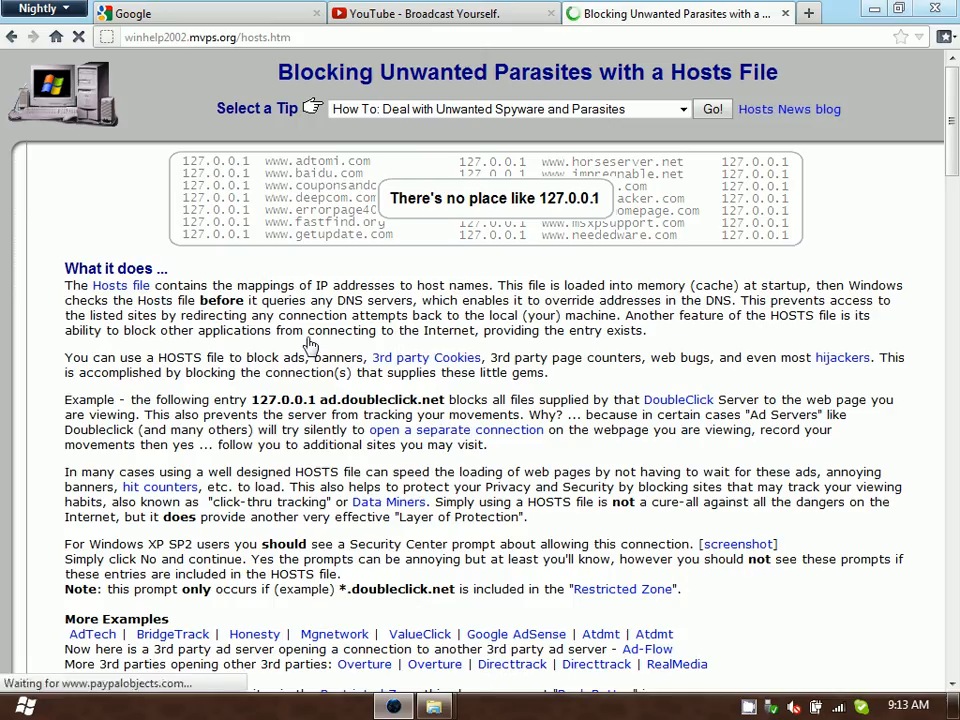
{"action": "mouse_move", "coordinate": [867, 181]}
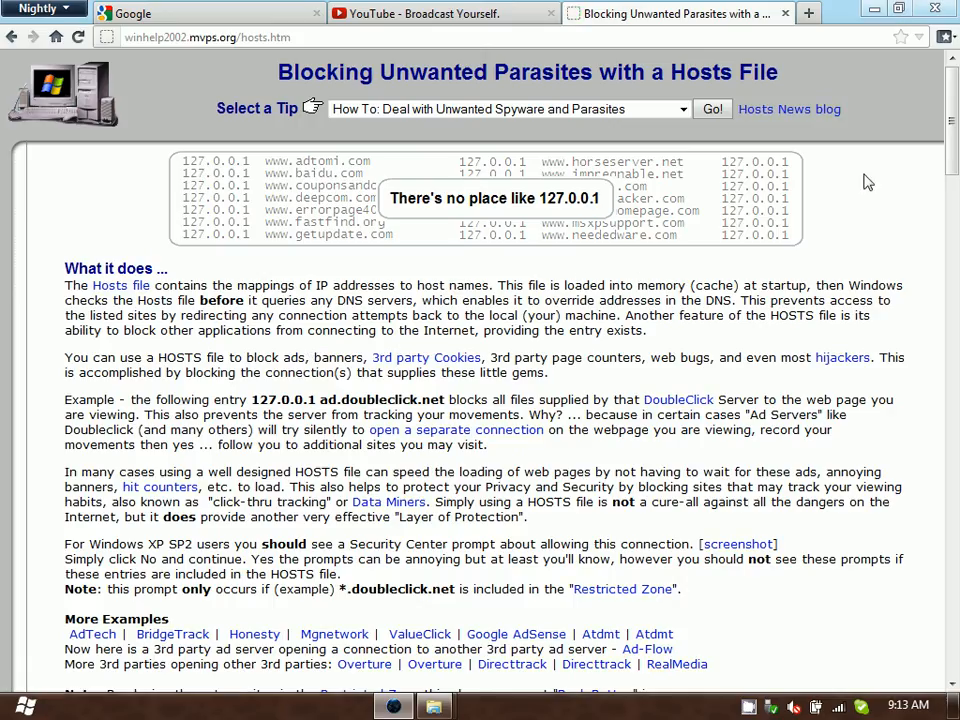
Step: On the MVPS hosts page, bring up the HOSTS file in plain text form
{"action": "scroll", "scroll_direction": "down", "scroll_amount": 3}
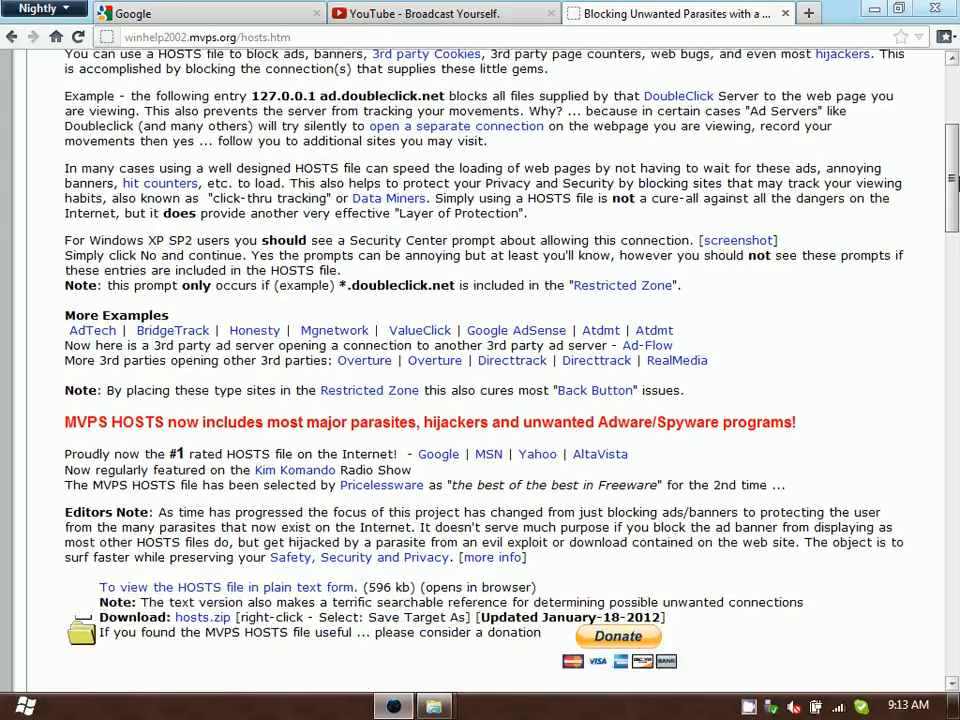
{"action": "scroll", "scroll_direction": "down", "scroll_amount": 3}
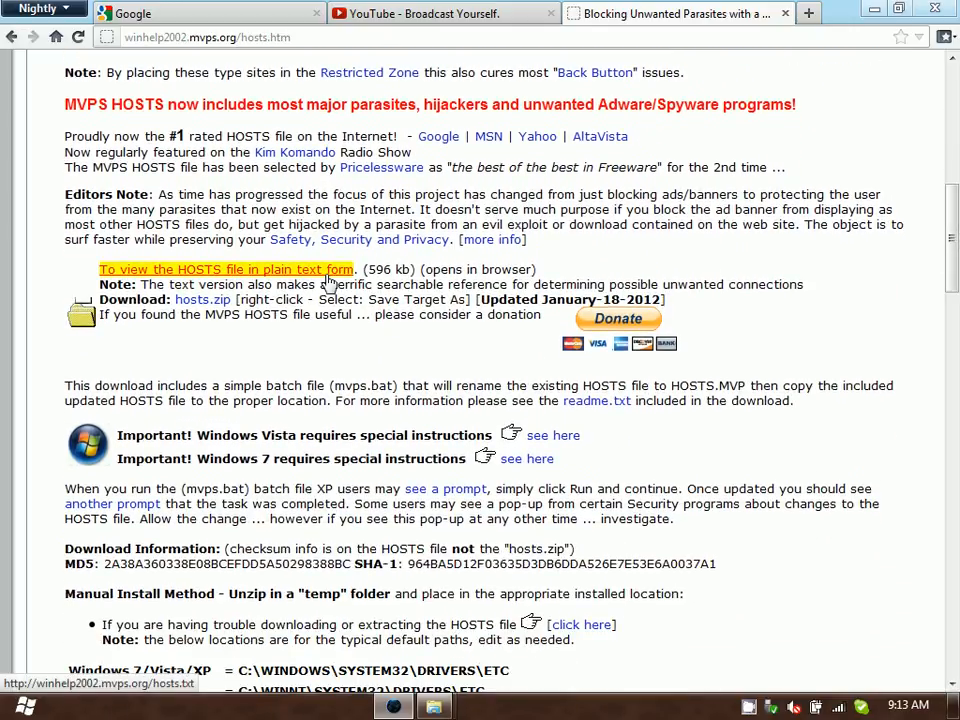
{"action": "left_click", "coordinate": [226, 269]}
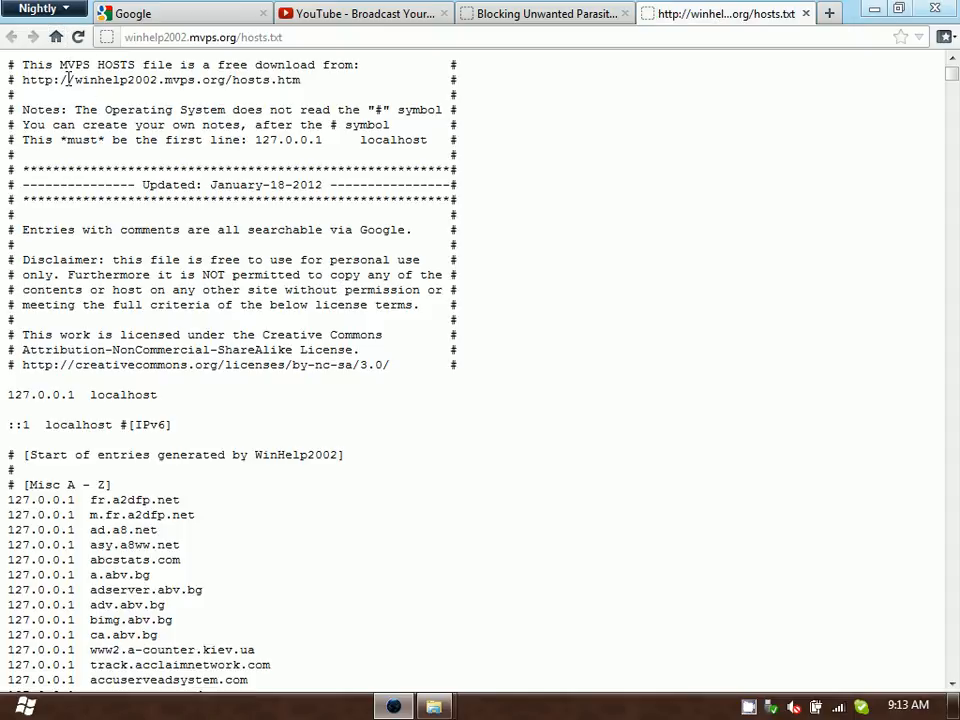
Step: Select all of the MVPS hosts.txt text, then return to the hosts file options in the etc folder
{"action": "left_click", "coordinate": [135, 9]}
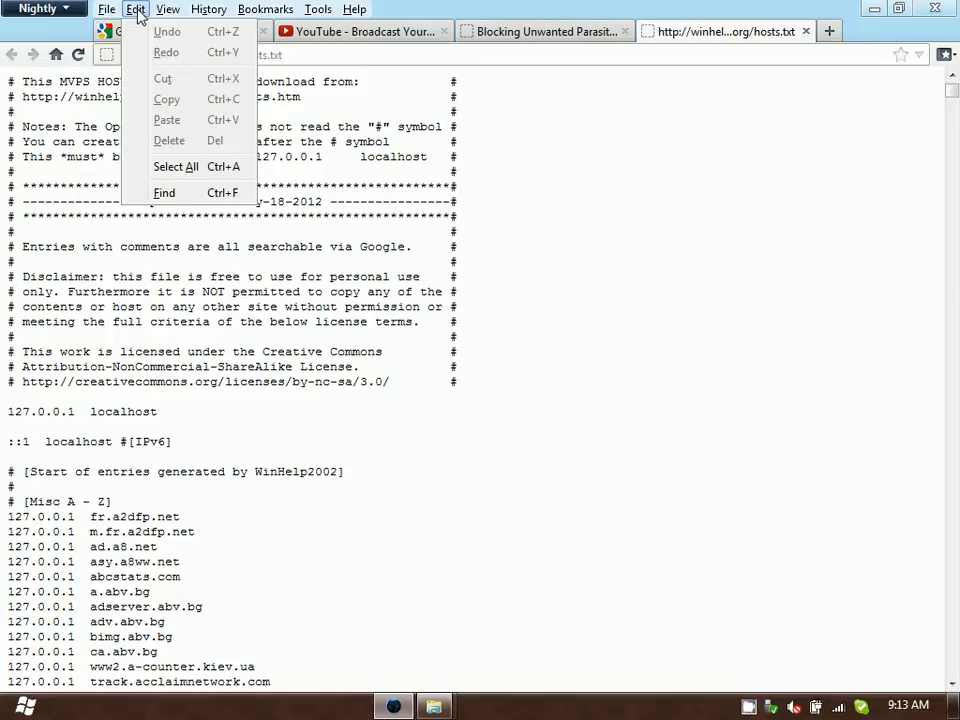
{"action": "mouse_move", "coordinate": [176, 166]}
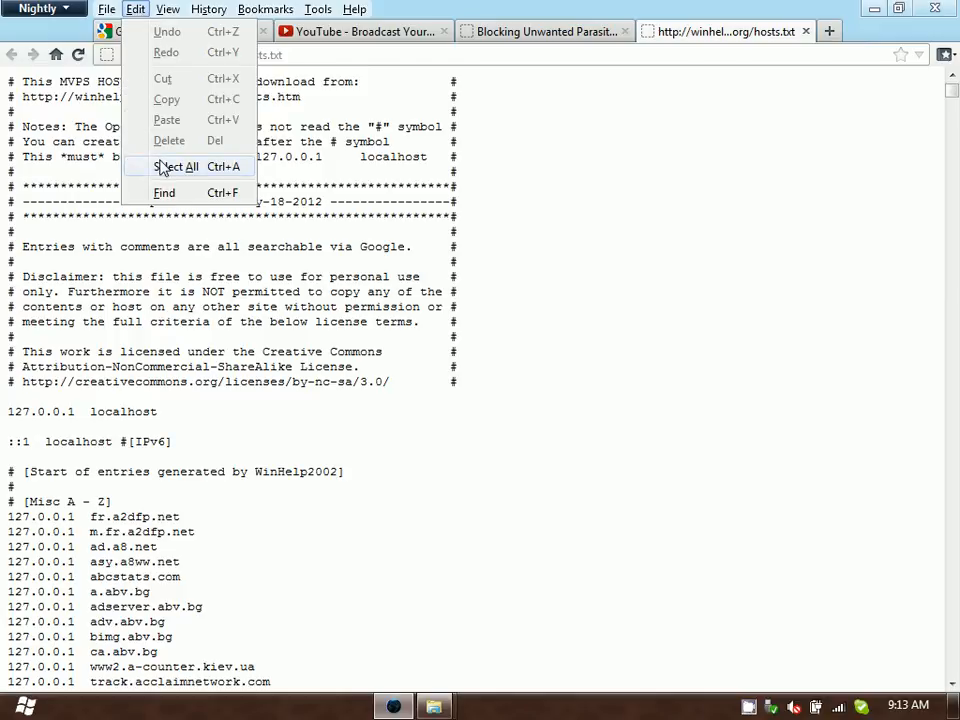
{"action": "left_click", "coordinate": [177, 166]}
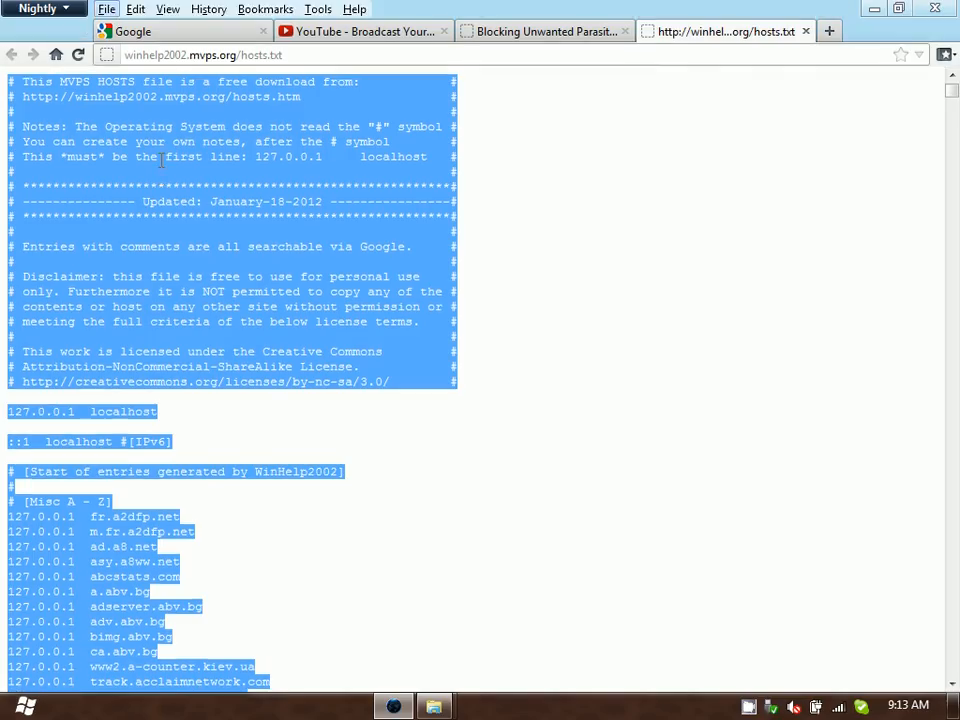
{"action": "left_click", "coordinate": [135, 9]}
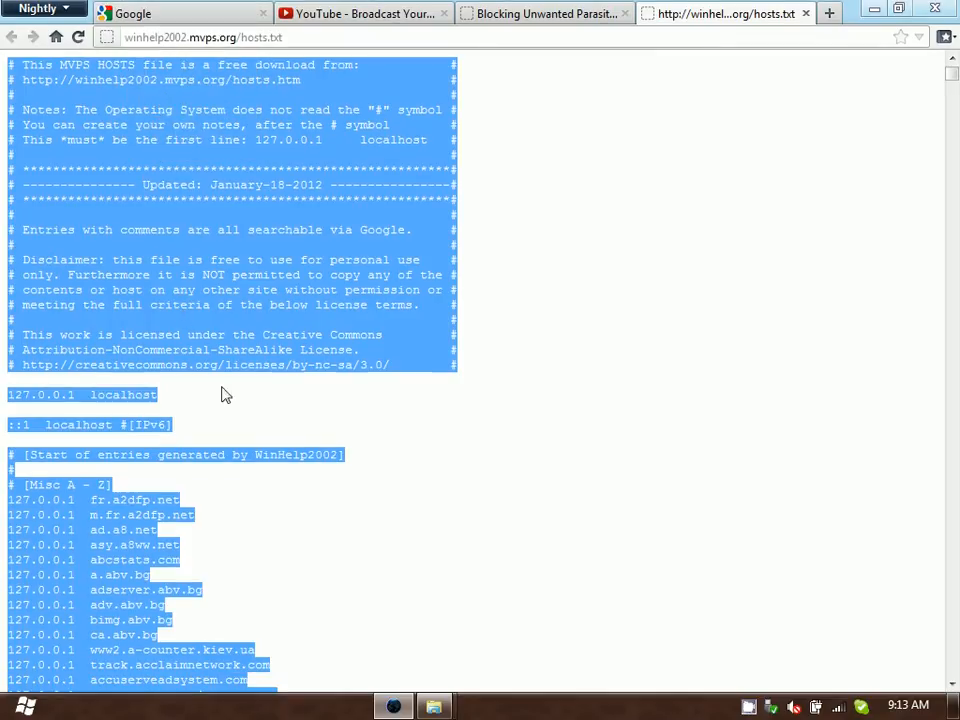
{"action": "mouse_move", "coordinate": [757, 262]}
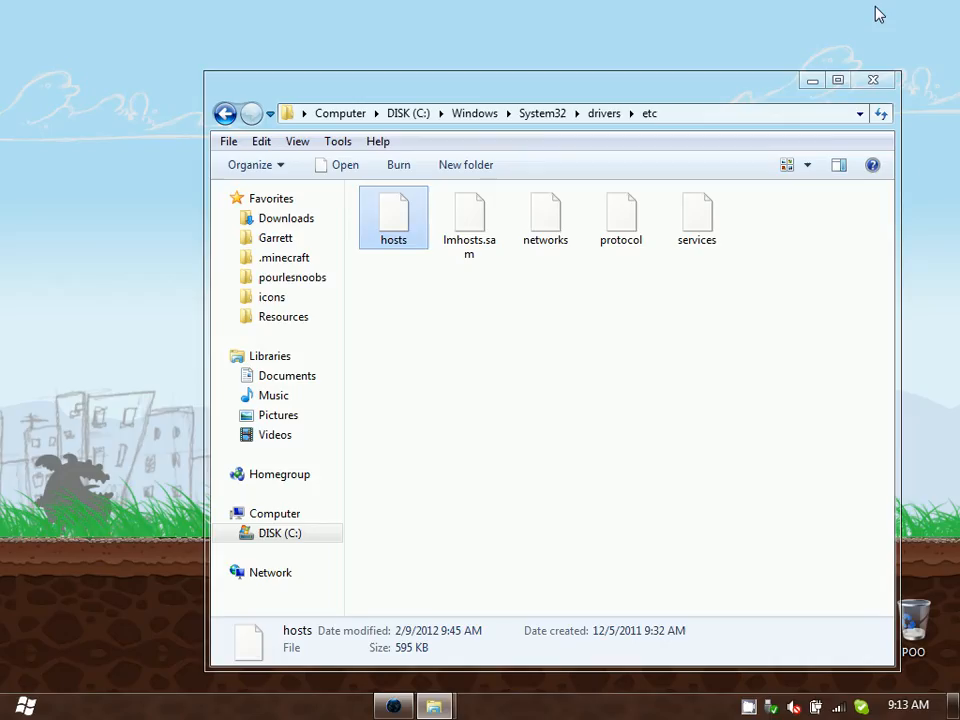
{"action": "left_click", "coordinate": [568, 318]}
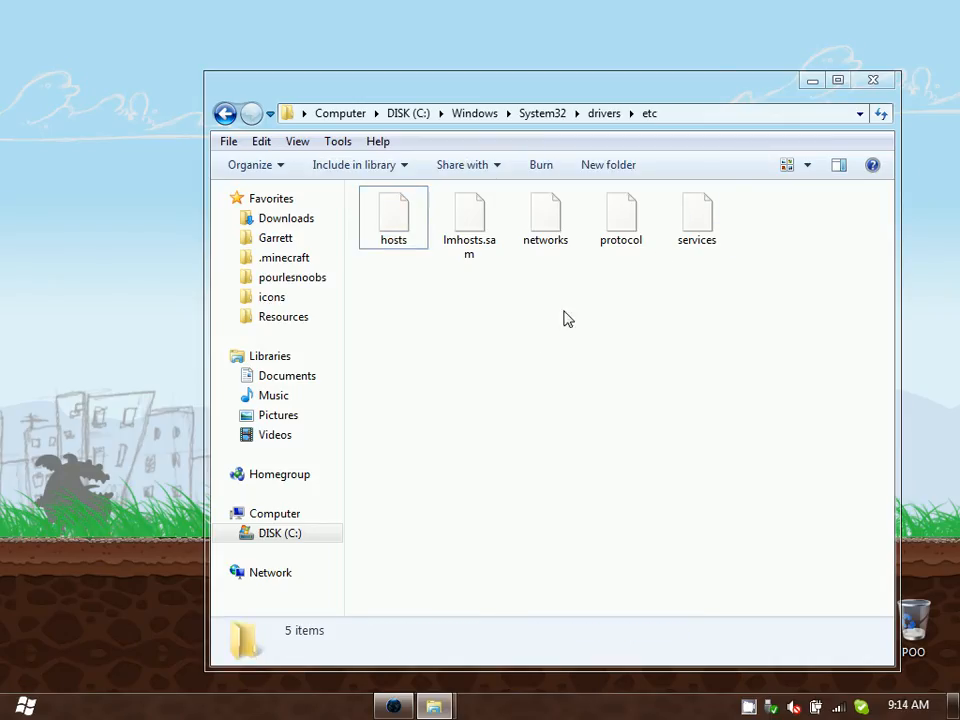
{"action": "right_click", "coordinate": [393, 217]}
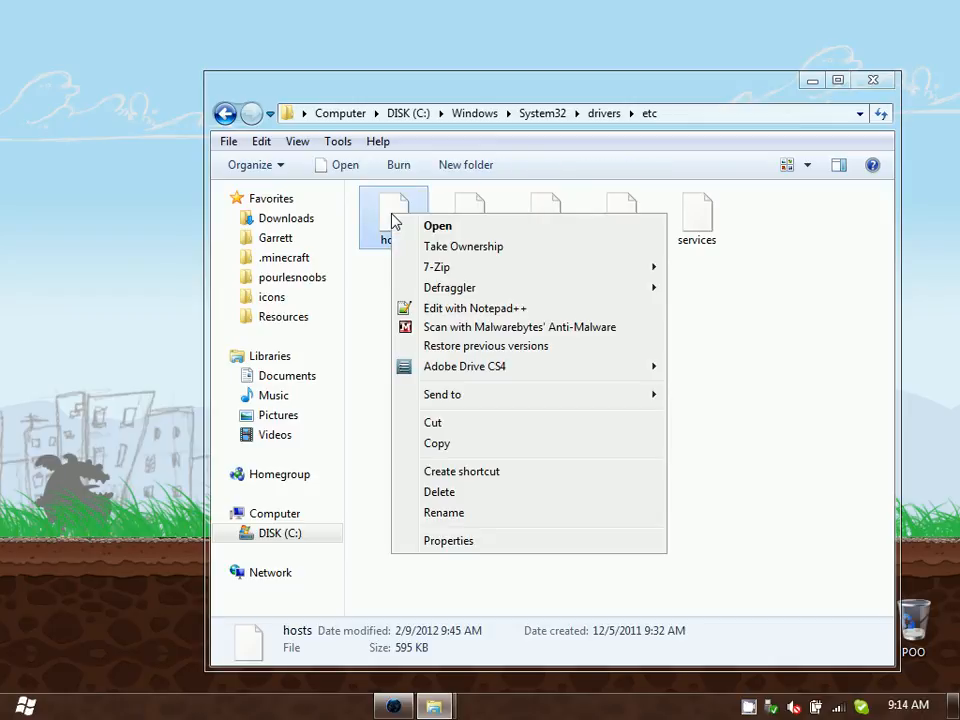
Step: In Notepad++, clear the old hosts content and paste in the 16,307-line MVPS list
{"action": "left_click", "coordinate": [474, 308]}
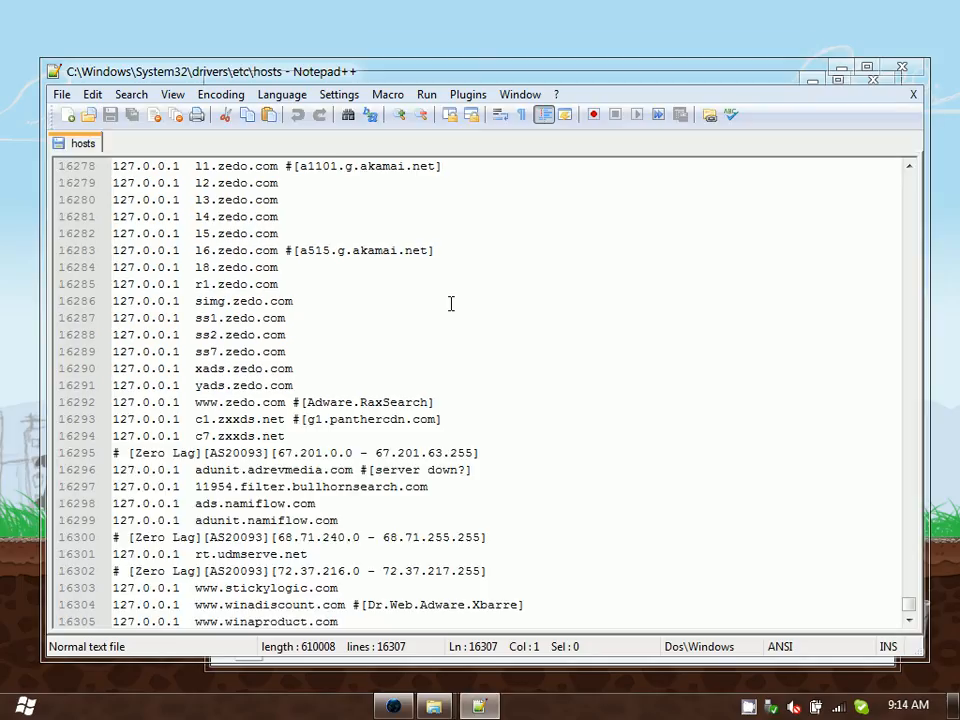
{"action": "left_click", "coordinate": [92, 94]}
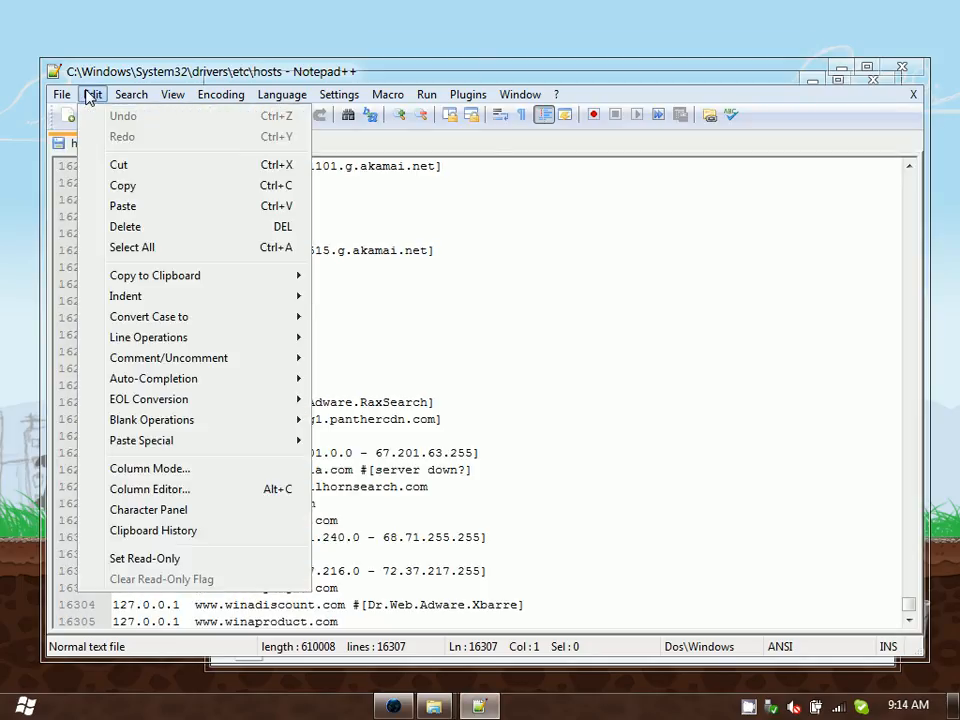
{"action": "left_click", "coordinate": [131, 247]}
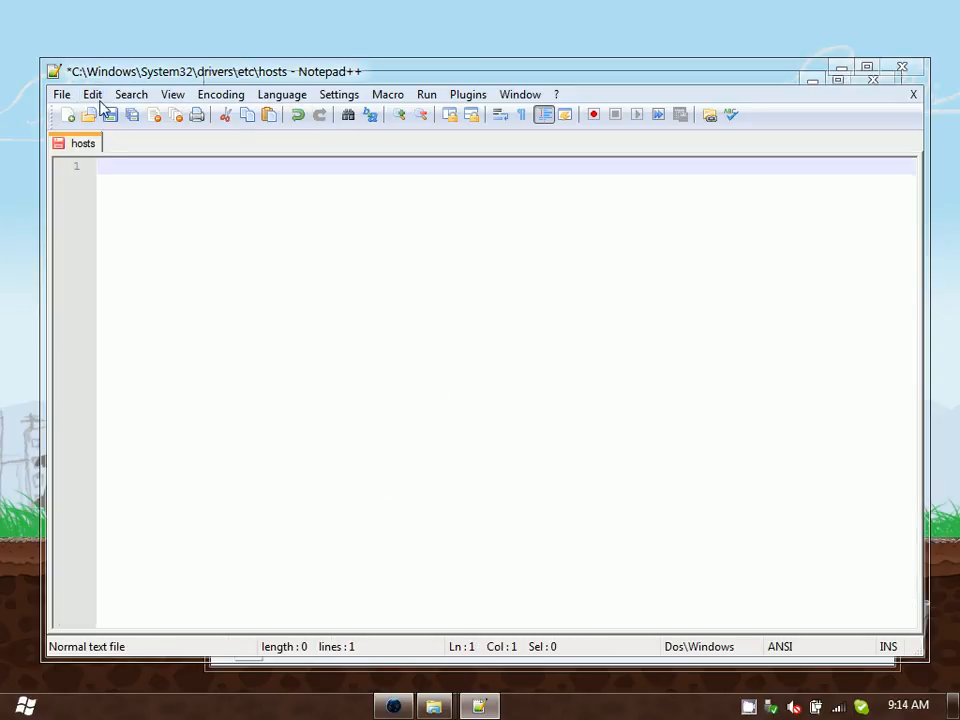
{"action": "left_click", "coordinate": [92, 94]}
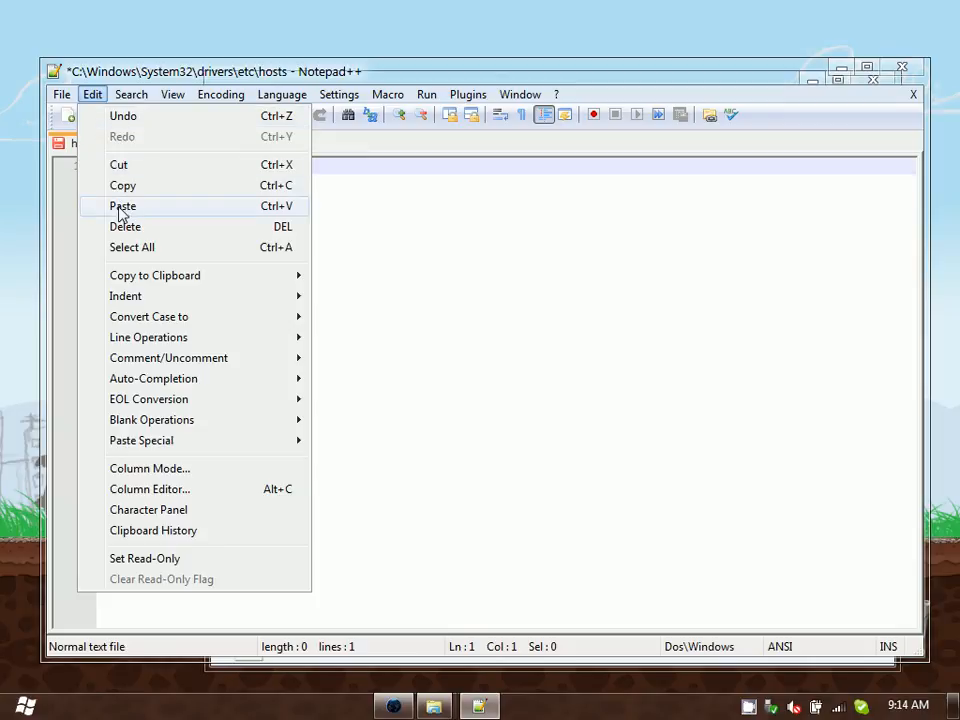
{"action": "left_click", "coordinate": [122, 206]}
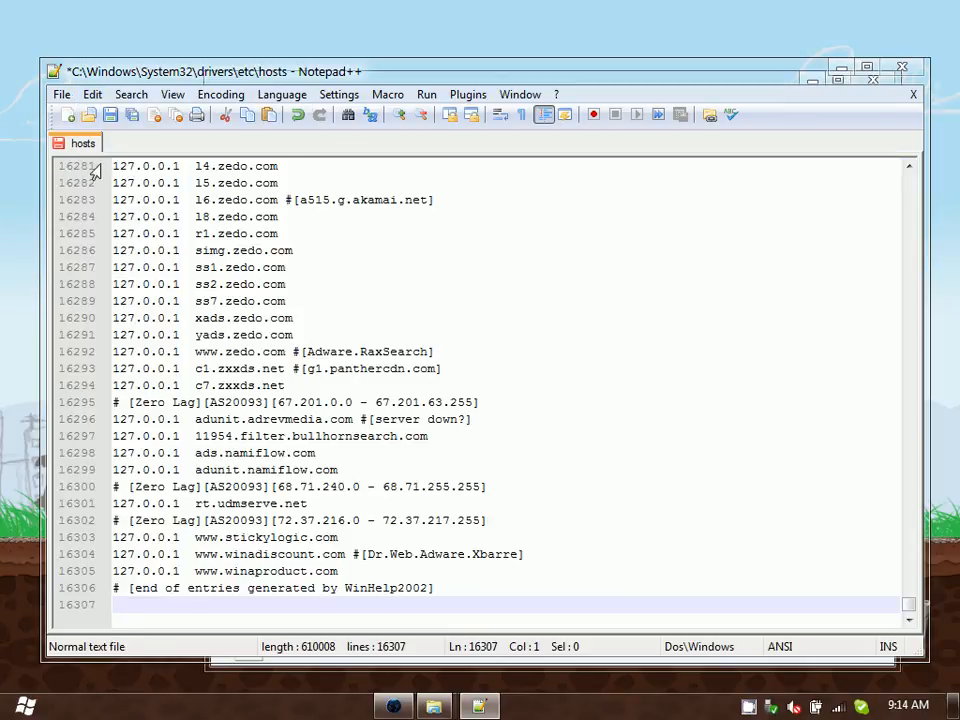
{"action": "left_click", "coordinate": [111, 114]}
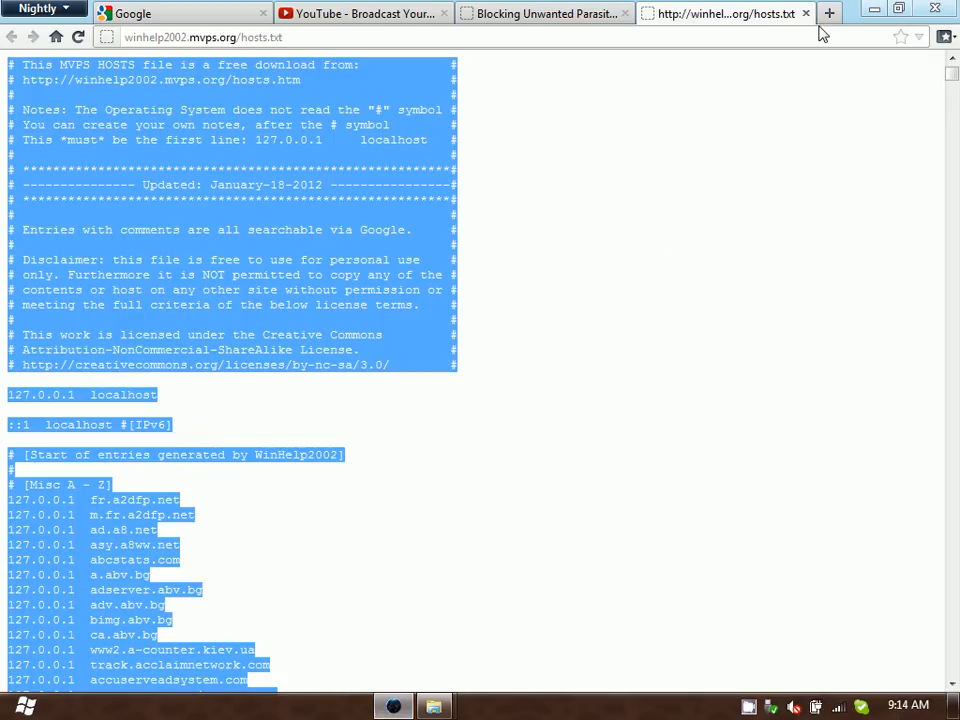
Step: Minimize the Firefox window and the etc folder window to show the desktop
{"action": "left_click", "coordinate": [363, 13]}
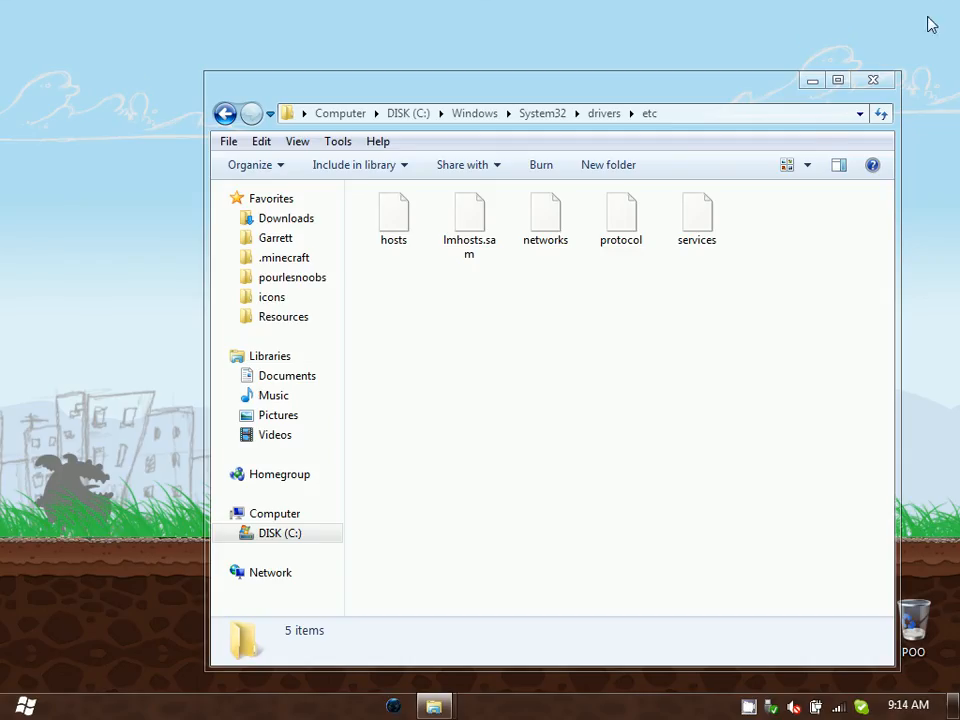
{"action": "left_click", "coordinate": [872, 80]}
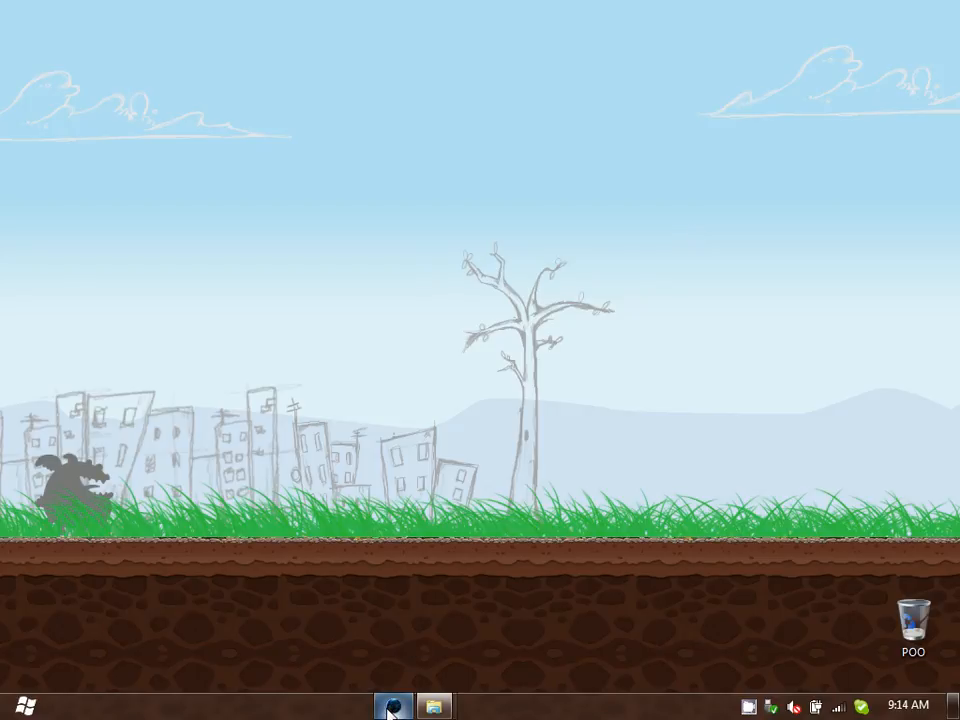
Step: Restore Firefox, load the YouTube homepage and scroll through its video feed
{"action": "left_click", "coordinate": [393, 706]}
{"action": "type", "text": "yout"}
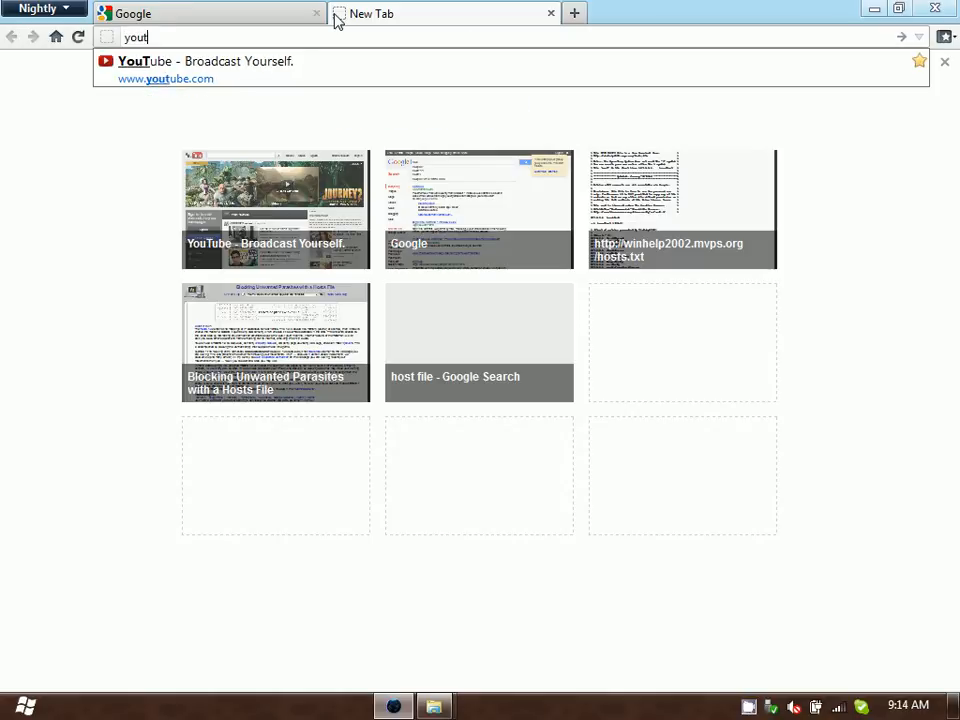
{"action": "left_click", "coordinate": [205, 61]}
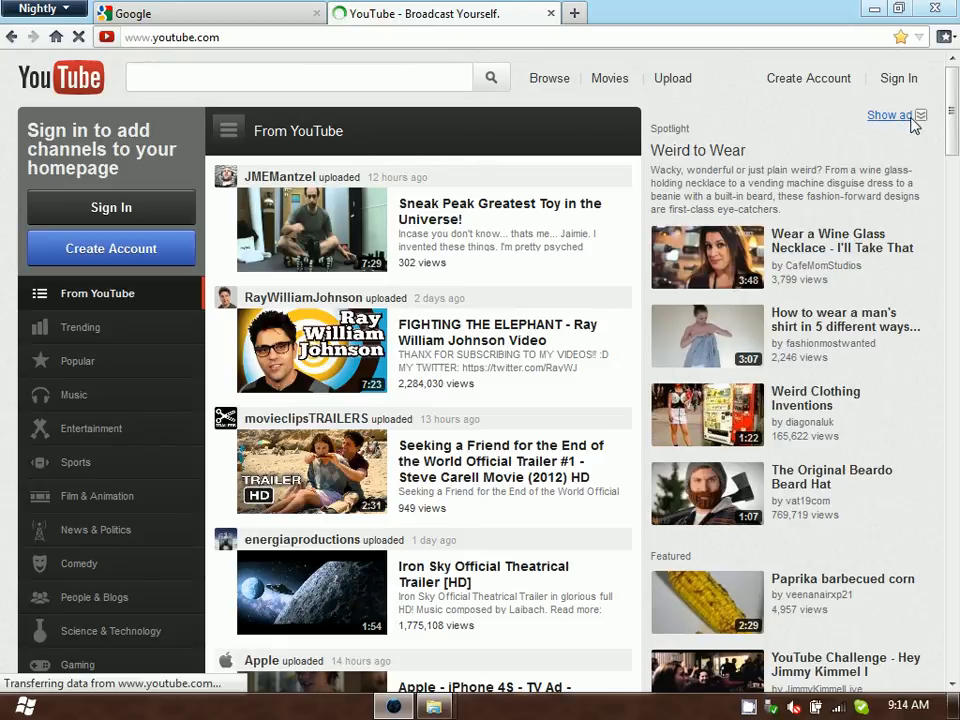
{"action": "scroll", "scroll_direction": "up", "scroll_amount": 3}
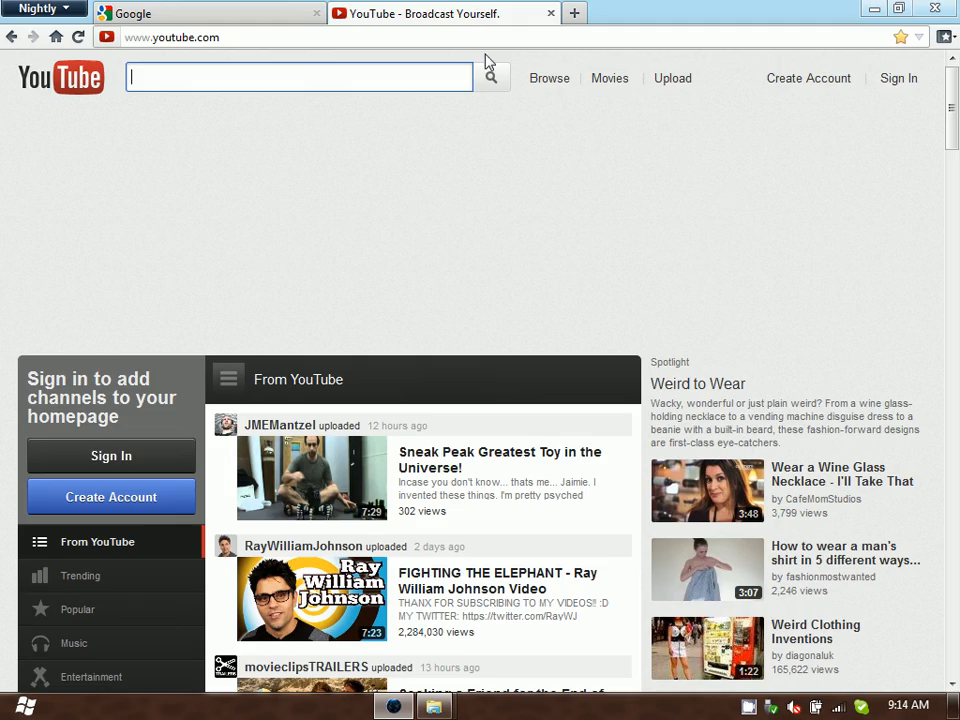
{"action": "scroll", "scroll_direction": "down", "scroll_amount": 3}
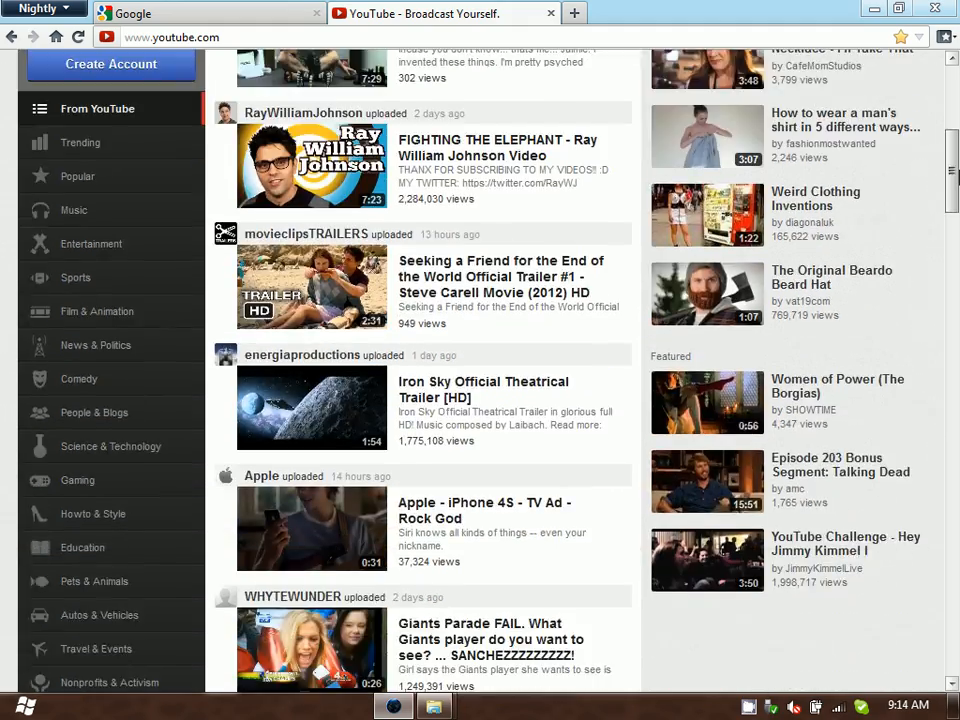
{"action": "scroll", "scroll_direction": "down", "scroll_amount": 3}
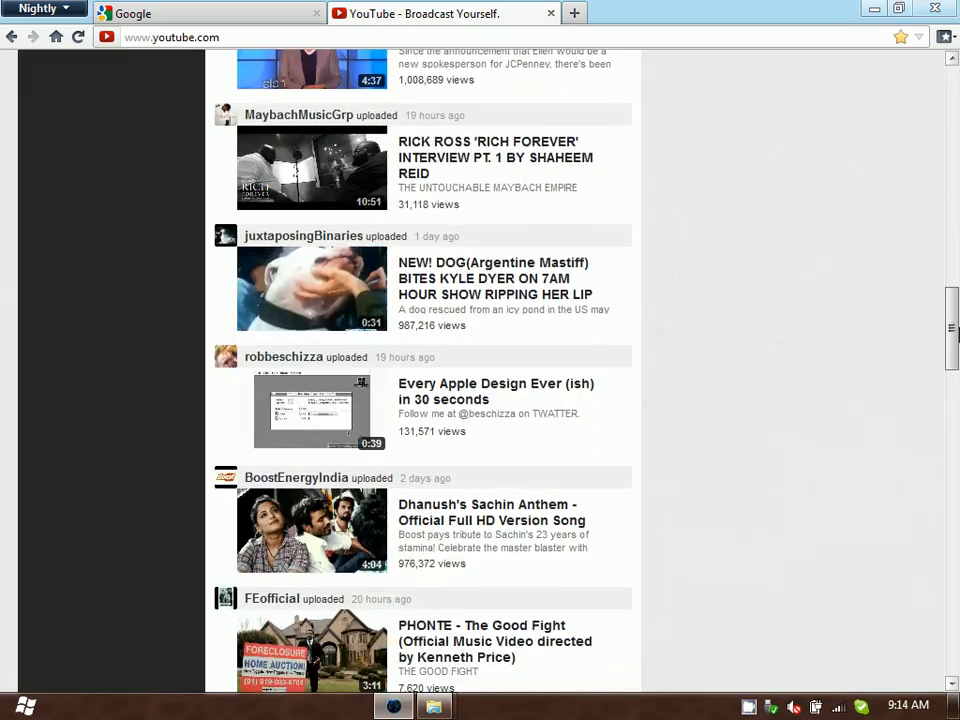
{"action": "scroll", "scroll_direction": "up", "scroll_amount": 3}
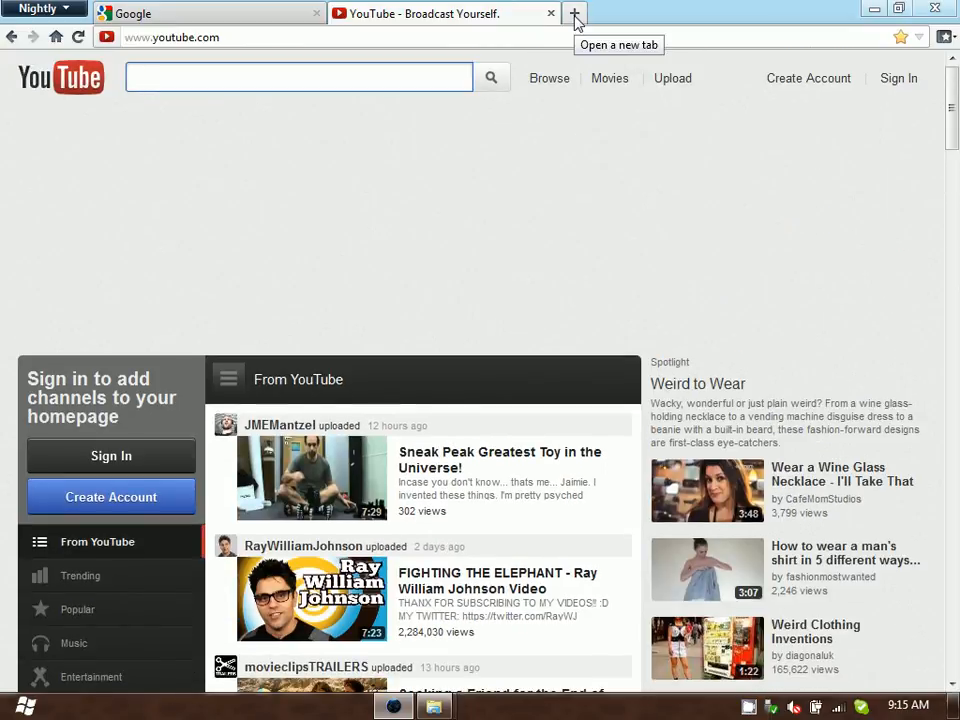
Step: Load addons.mozilla.org in a new tab and search it for 'adblock'
{"action": "left_click", "coordinate": [575, 13]}
{"action": "type", "text": "addons.mozilla.or"}
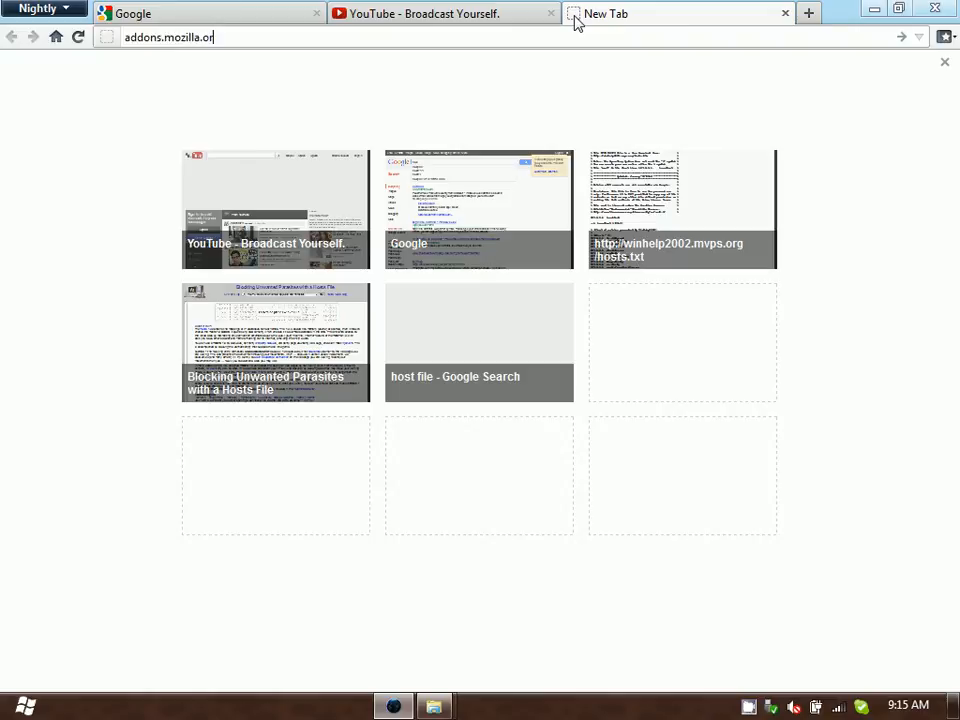
{"action": "key", "text": "Return"}
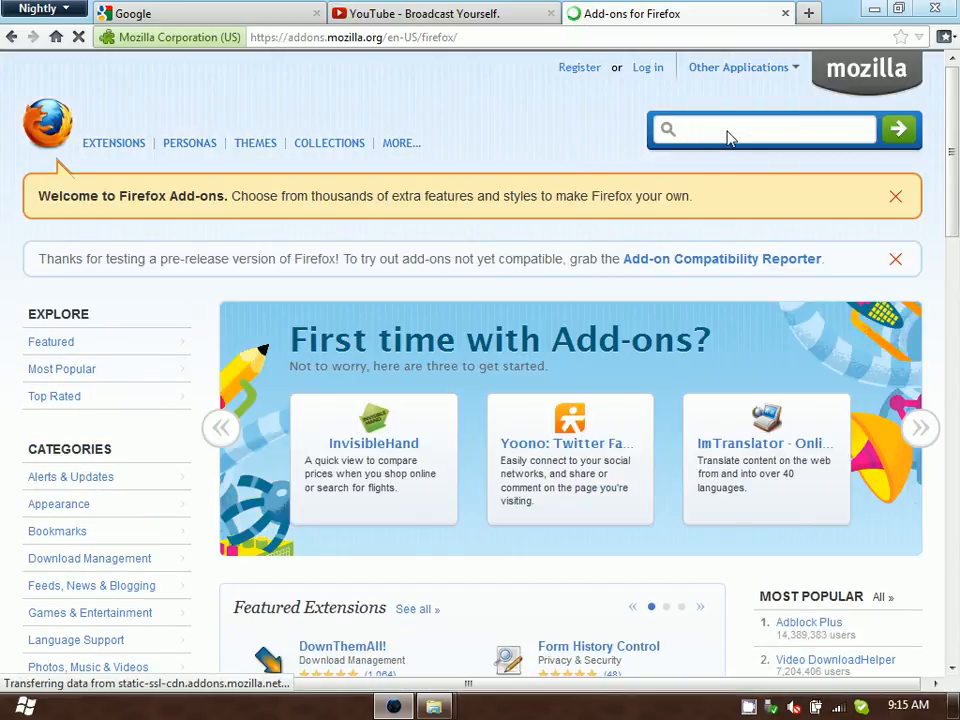
{"action": "type", "text": "adblock"}
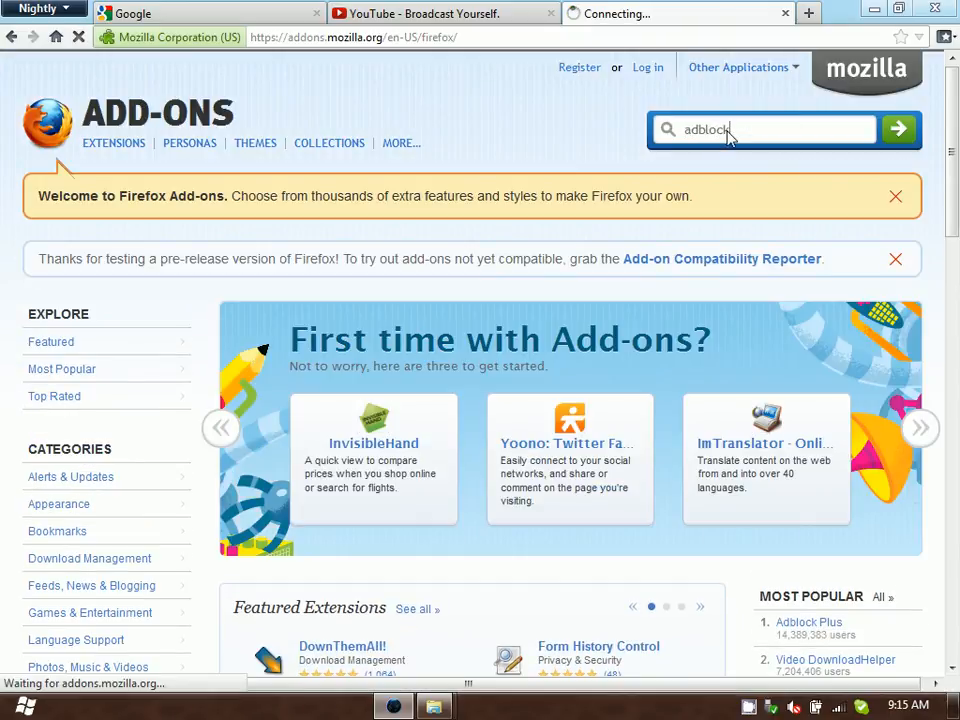
{"action": "left_click", "coordinate": [897, 129]}
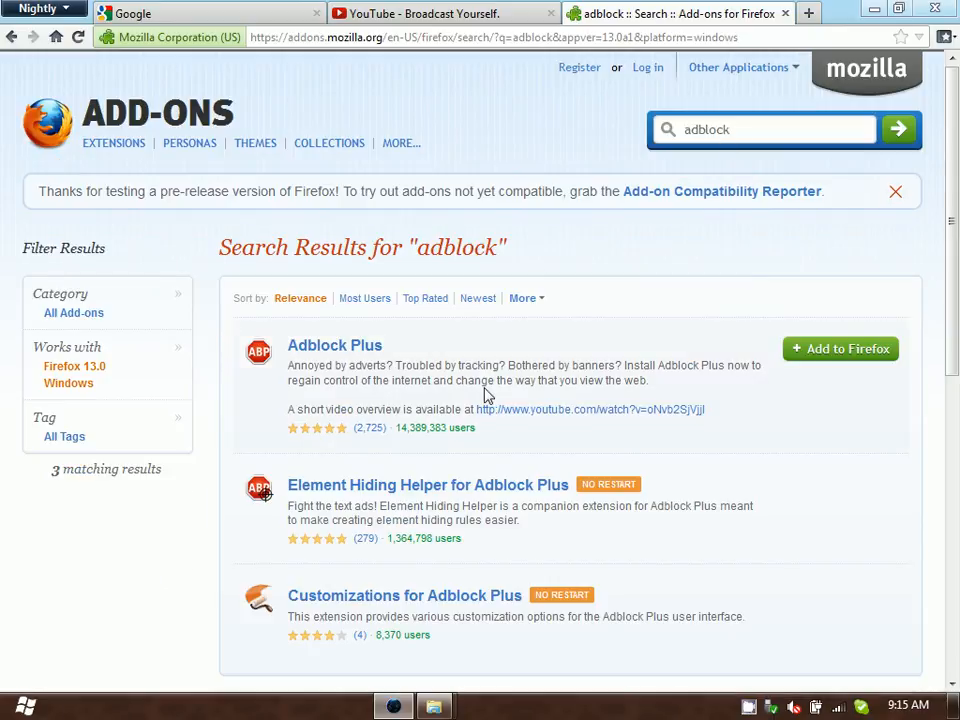
Step: Install Adblock Plus, allowing the site and confirming, pending a Nightly restart
{"action": "left_click", "coordinate": [840, 348]}
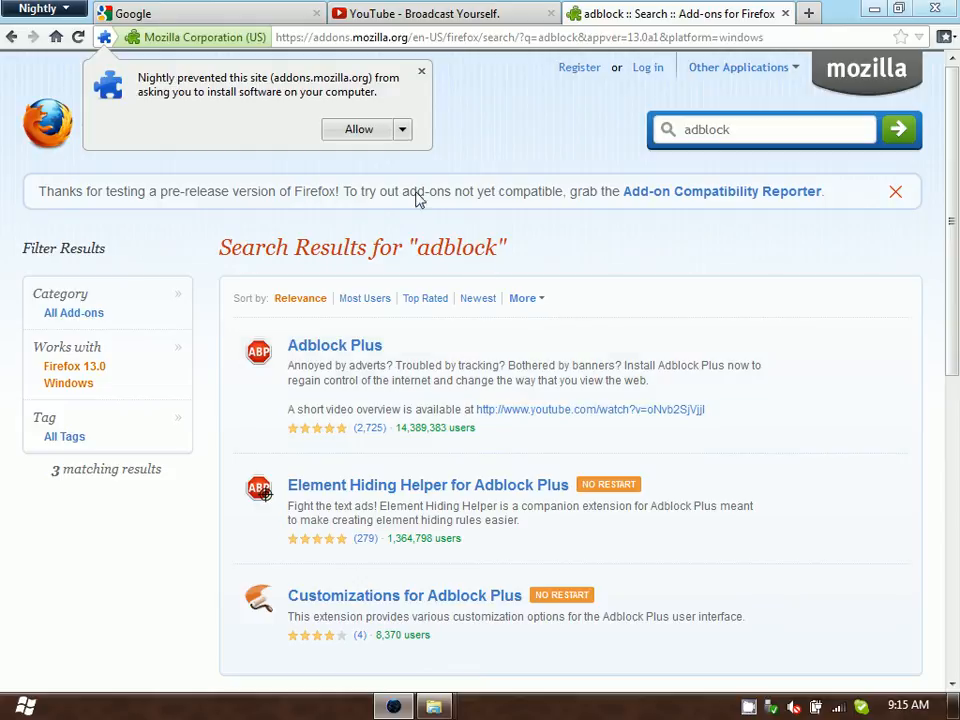
{"action": "left_click", "coordinate": [358, 129]}
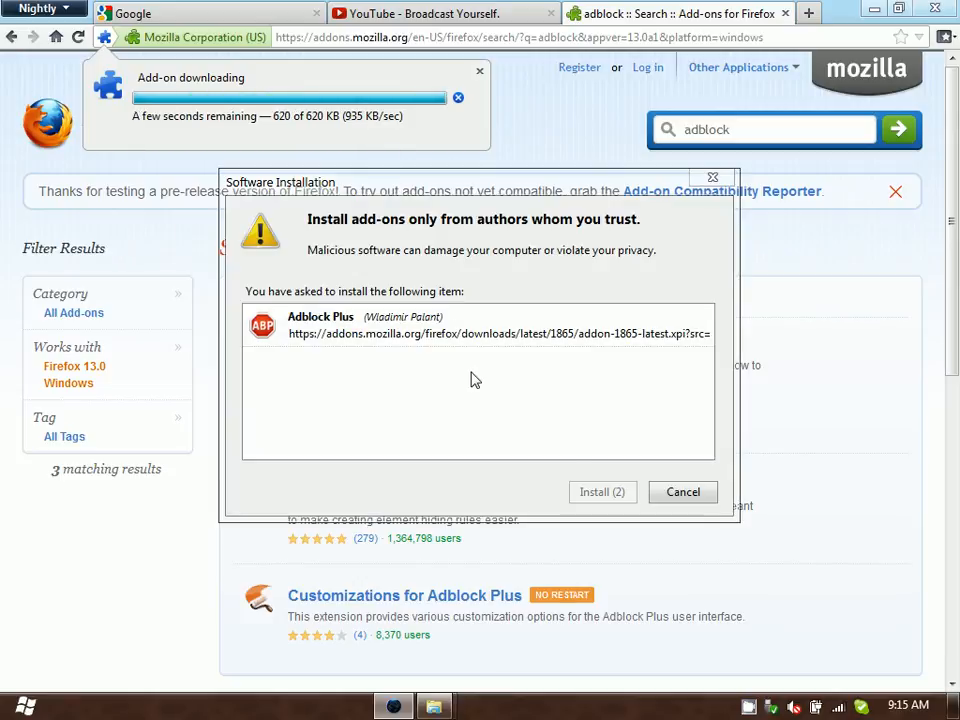
{"action": "left_click", "coordinate": [601, 491]}
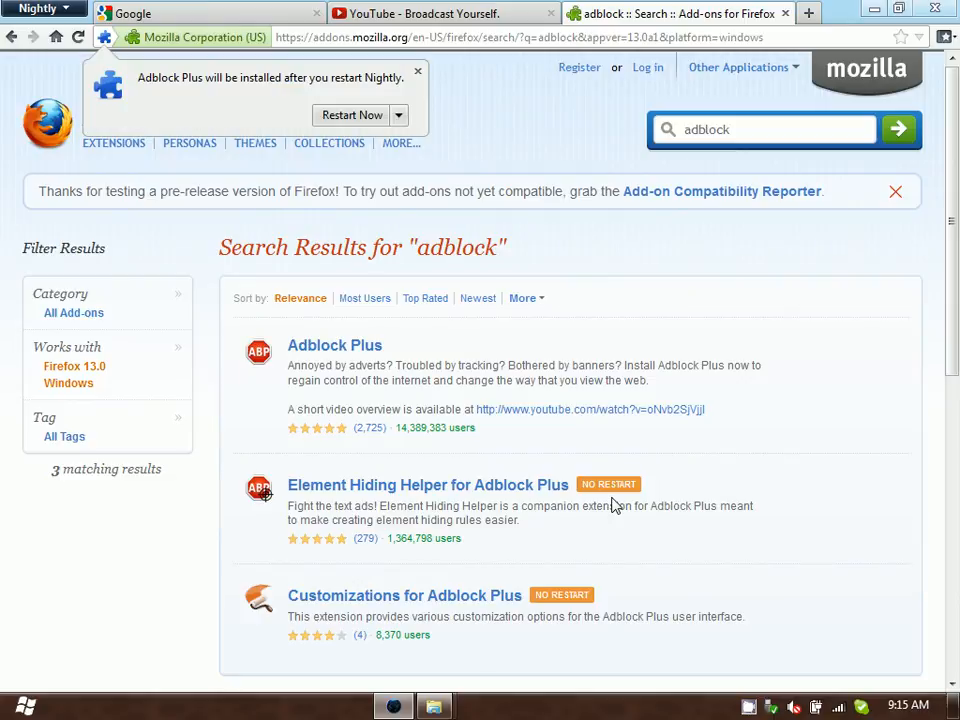
{"action": "mouse_move", "coordinate": [355, 168]}
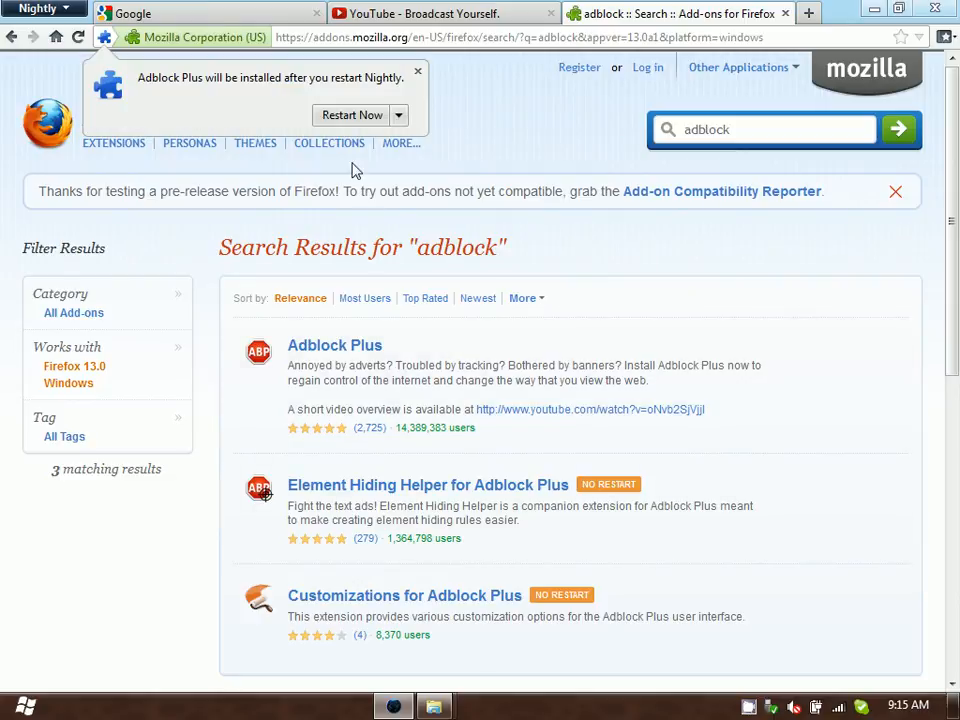
Step: Install Element Hiding Helper for Adblock Plus, allowing the site and confirming the install prompt
{"action": "left_click", "coordinate": [398, 115]}
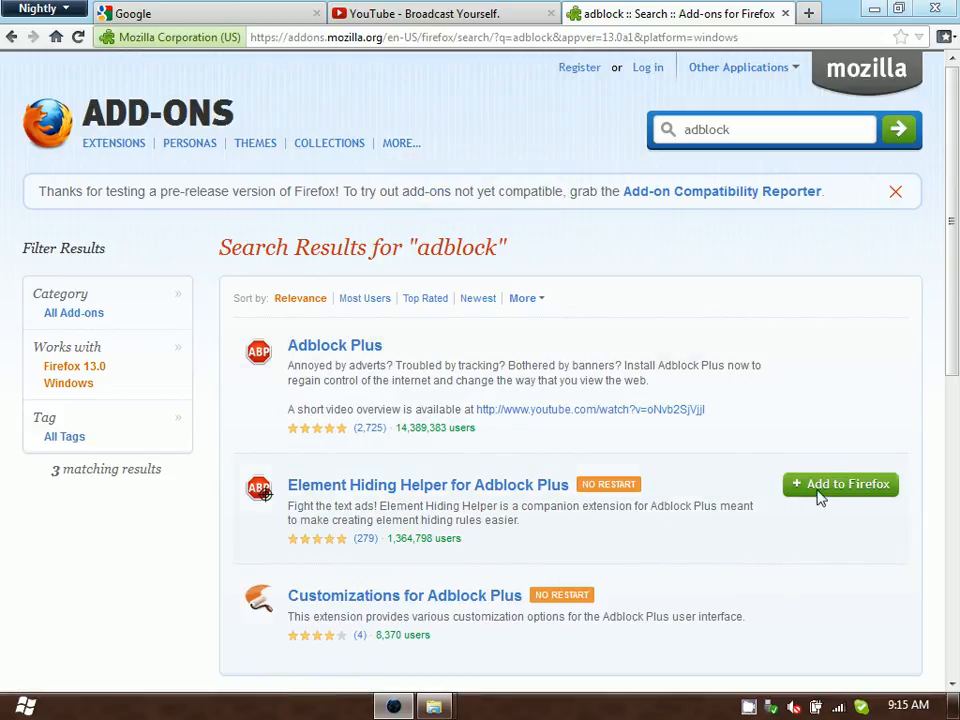
{"action": "left_click", "coordinate": [840, 484]}
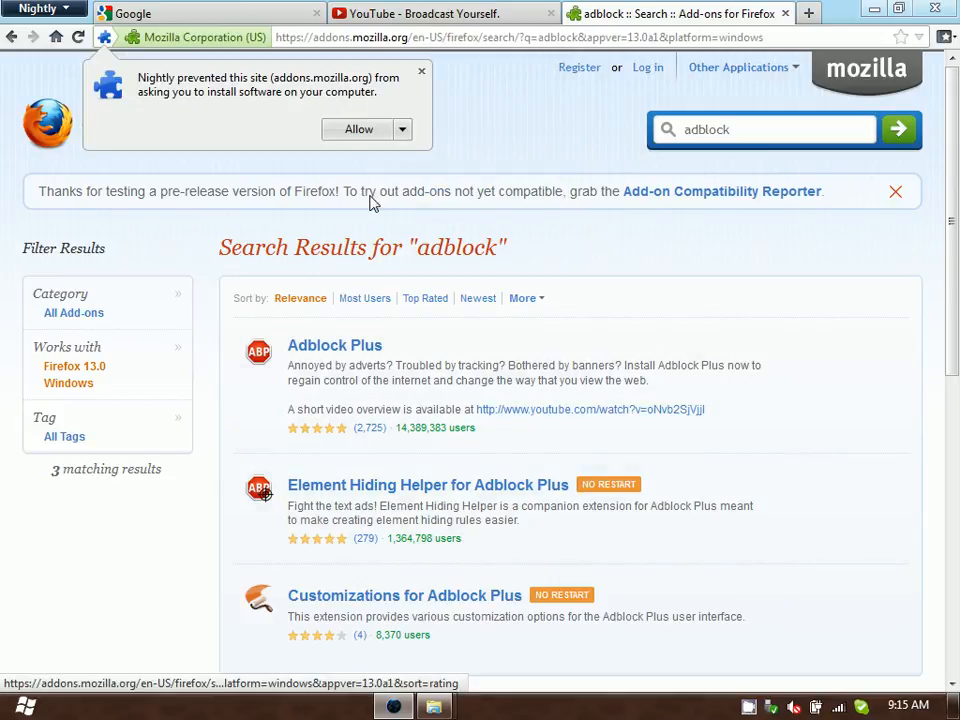
{"action": "left_click", "coordinate": [358, 129]}
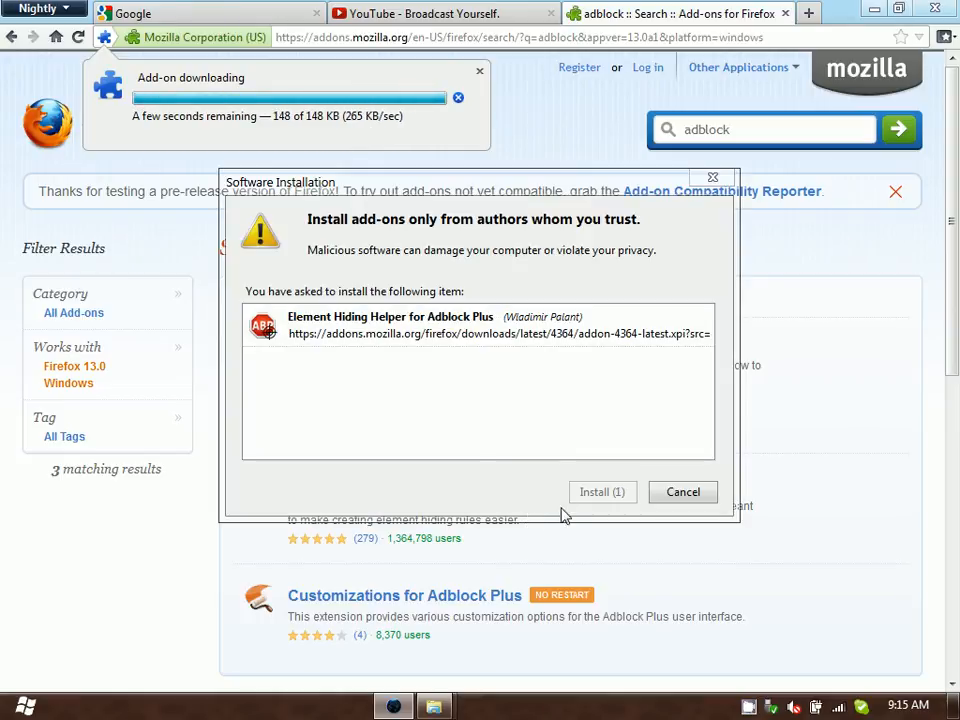
{"action": "left_click", "coordinate": [601, 491]}
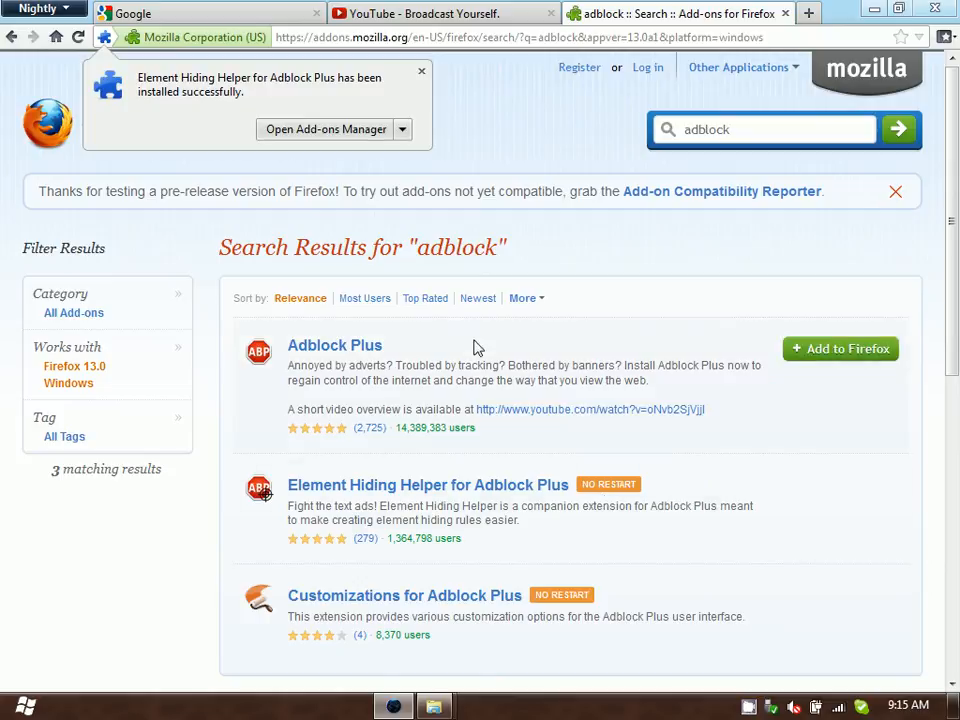
{"action": "left_click", "coordinate": [402, 129]}
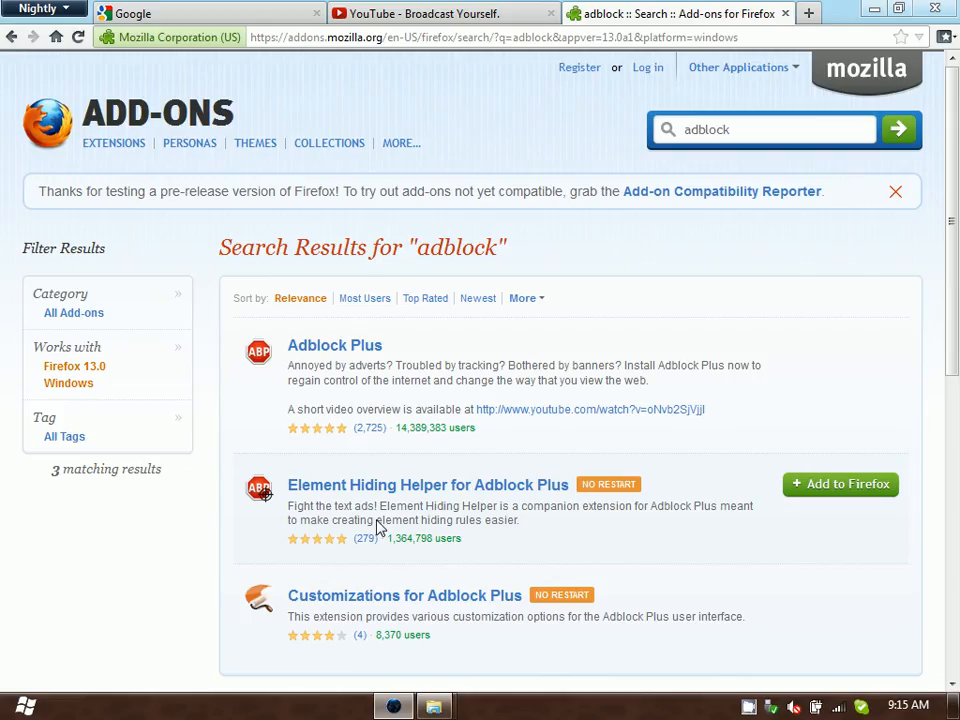
{"action": "mouse_move", "coordinate": [625, 237]}
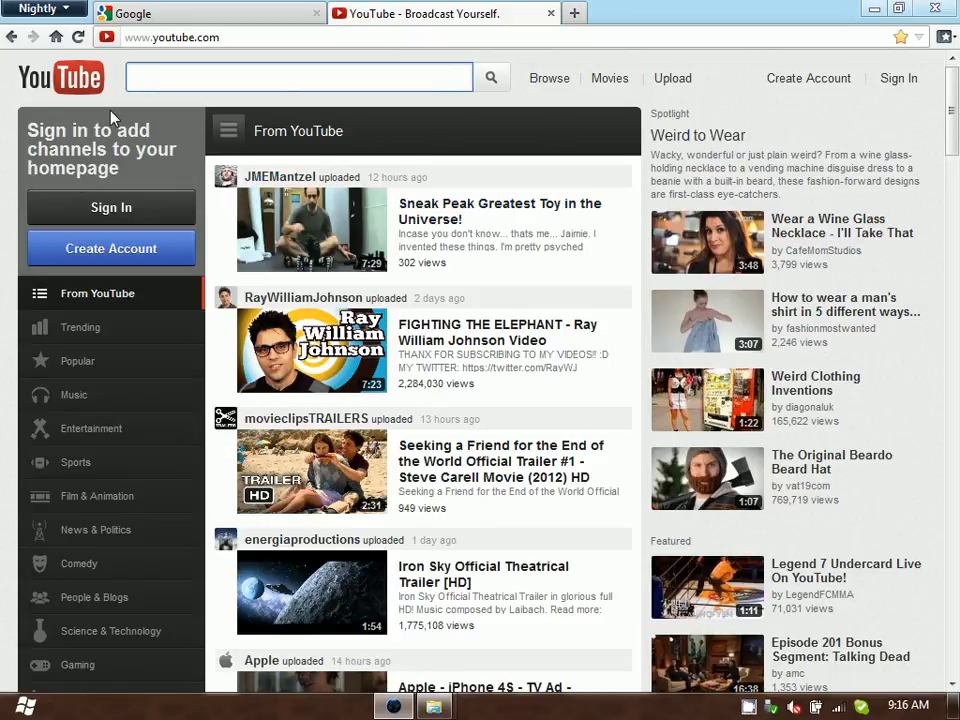
{"action": "mouse_move", "coordinate": [358, 390]}
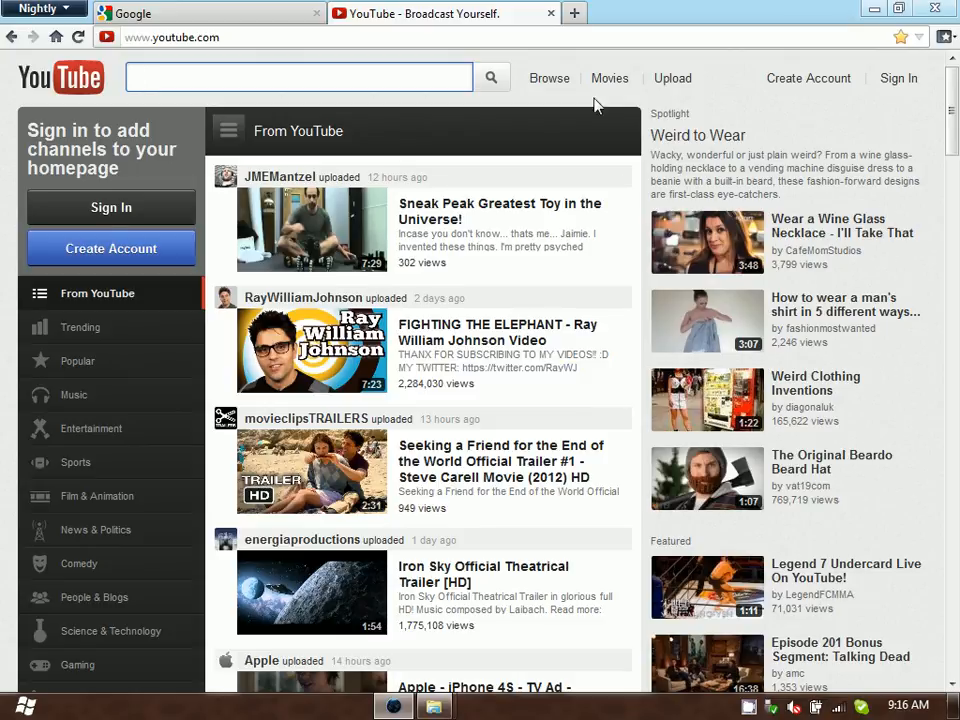
{"action": "mouse_move", "coordinate": [911, 101]}
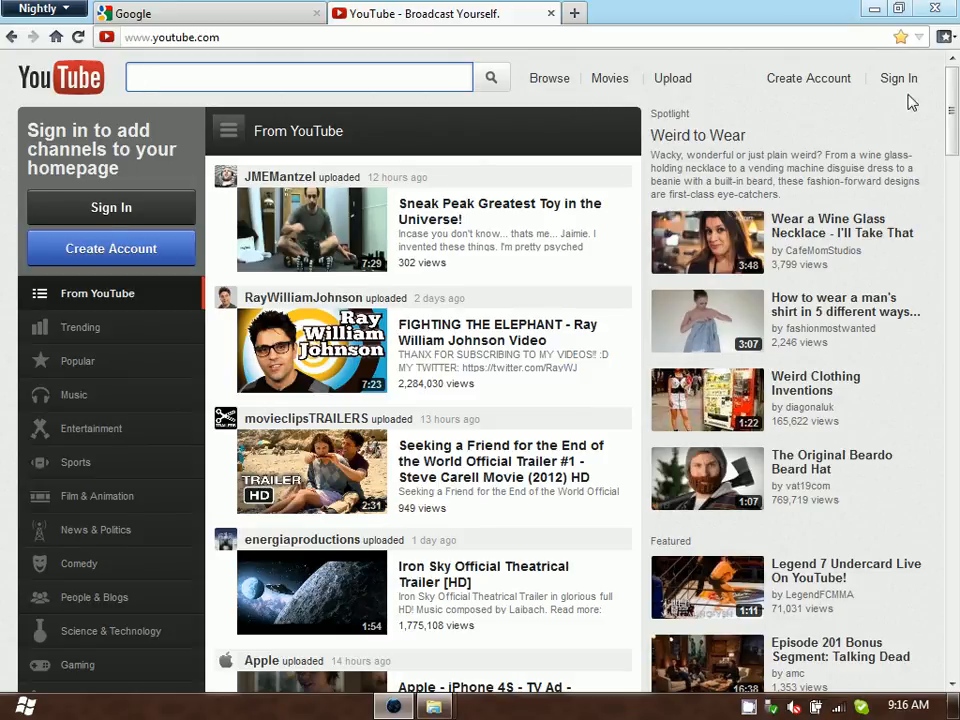
{"action": "mouse_move", "coordinate": [630, 393]}
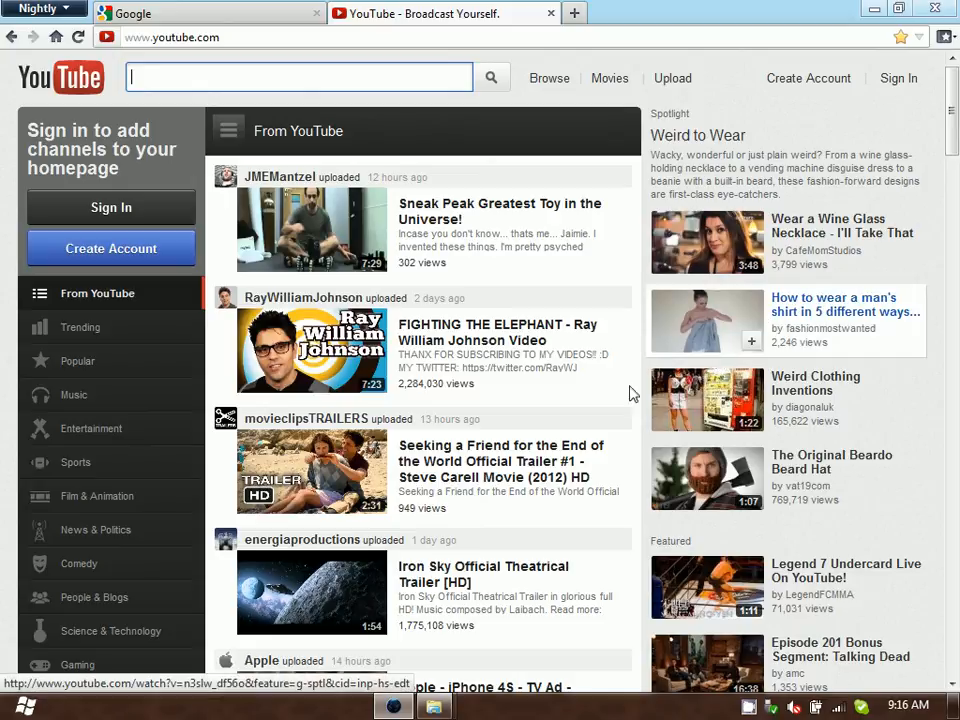